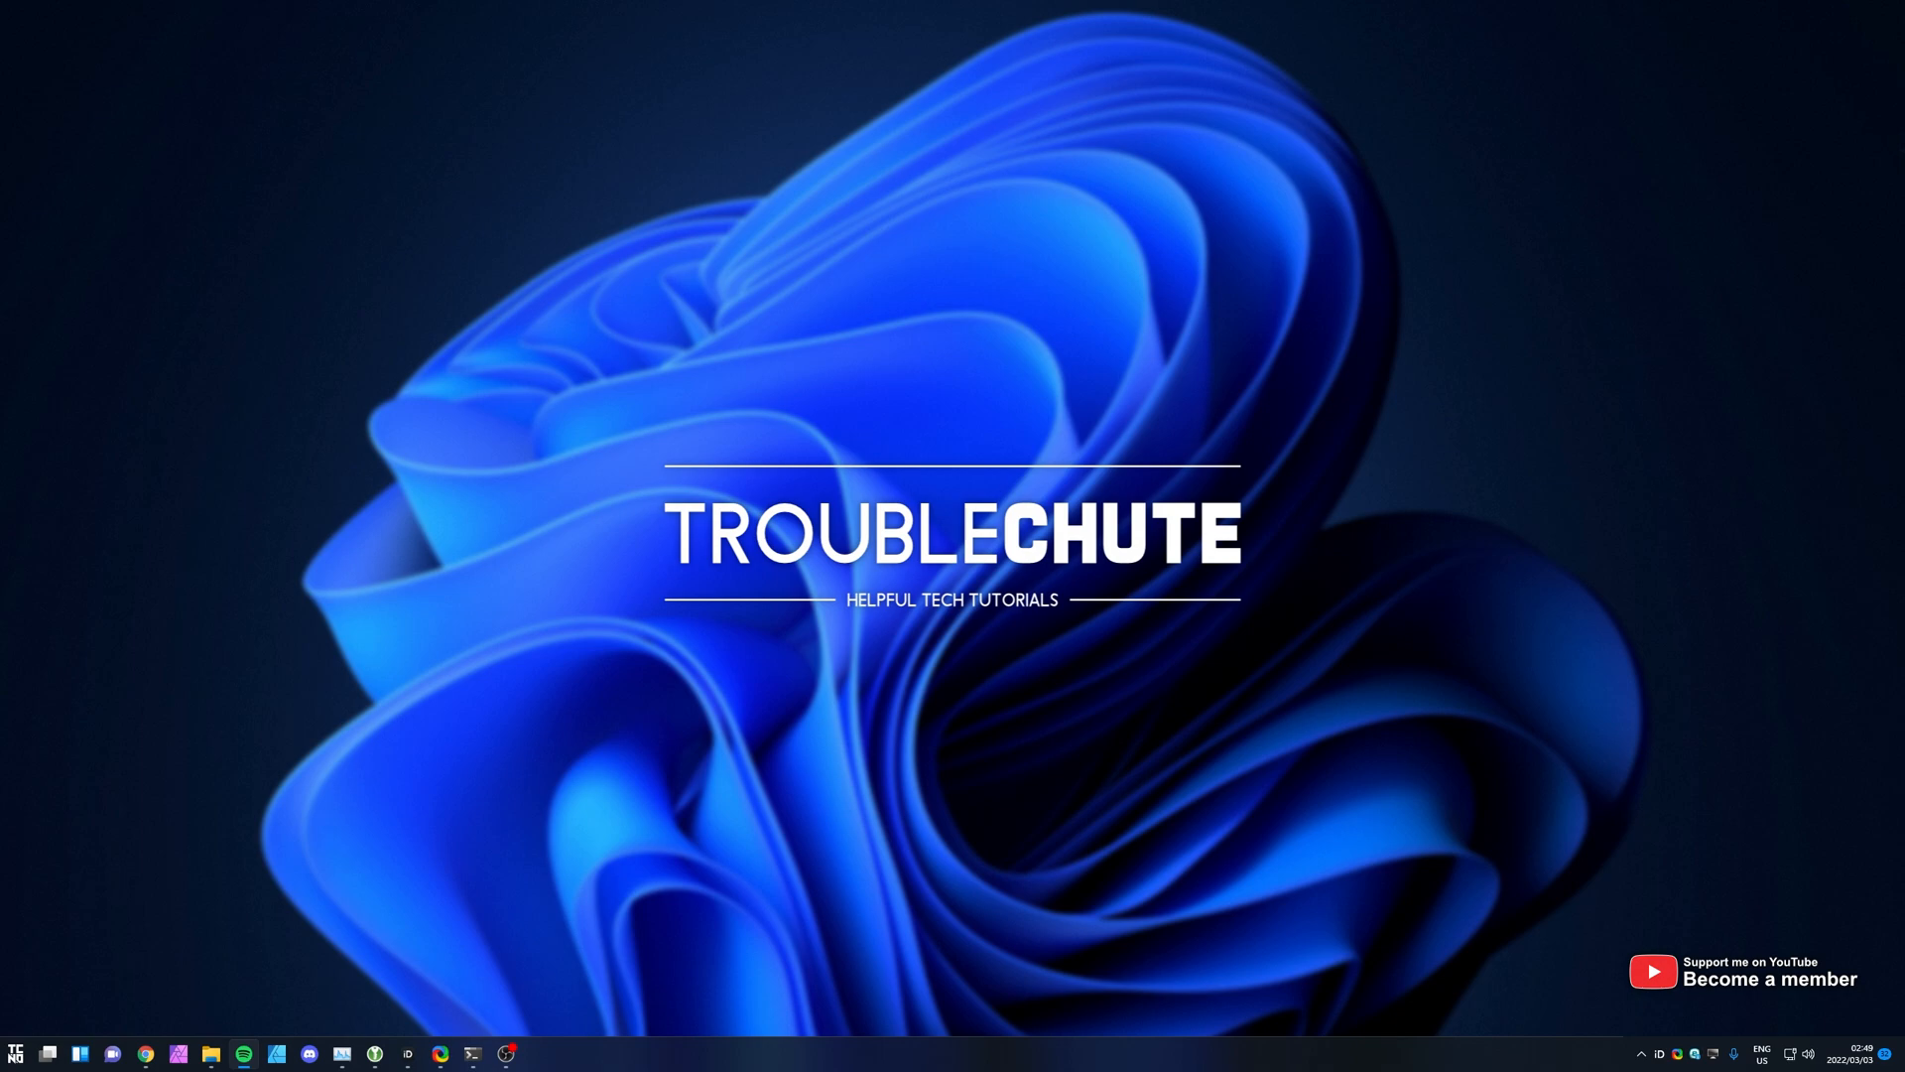
mouse_move(1371, 629)
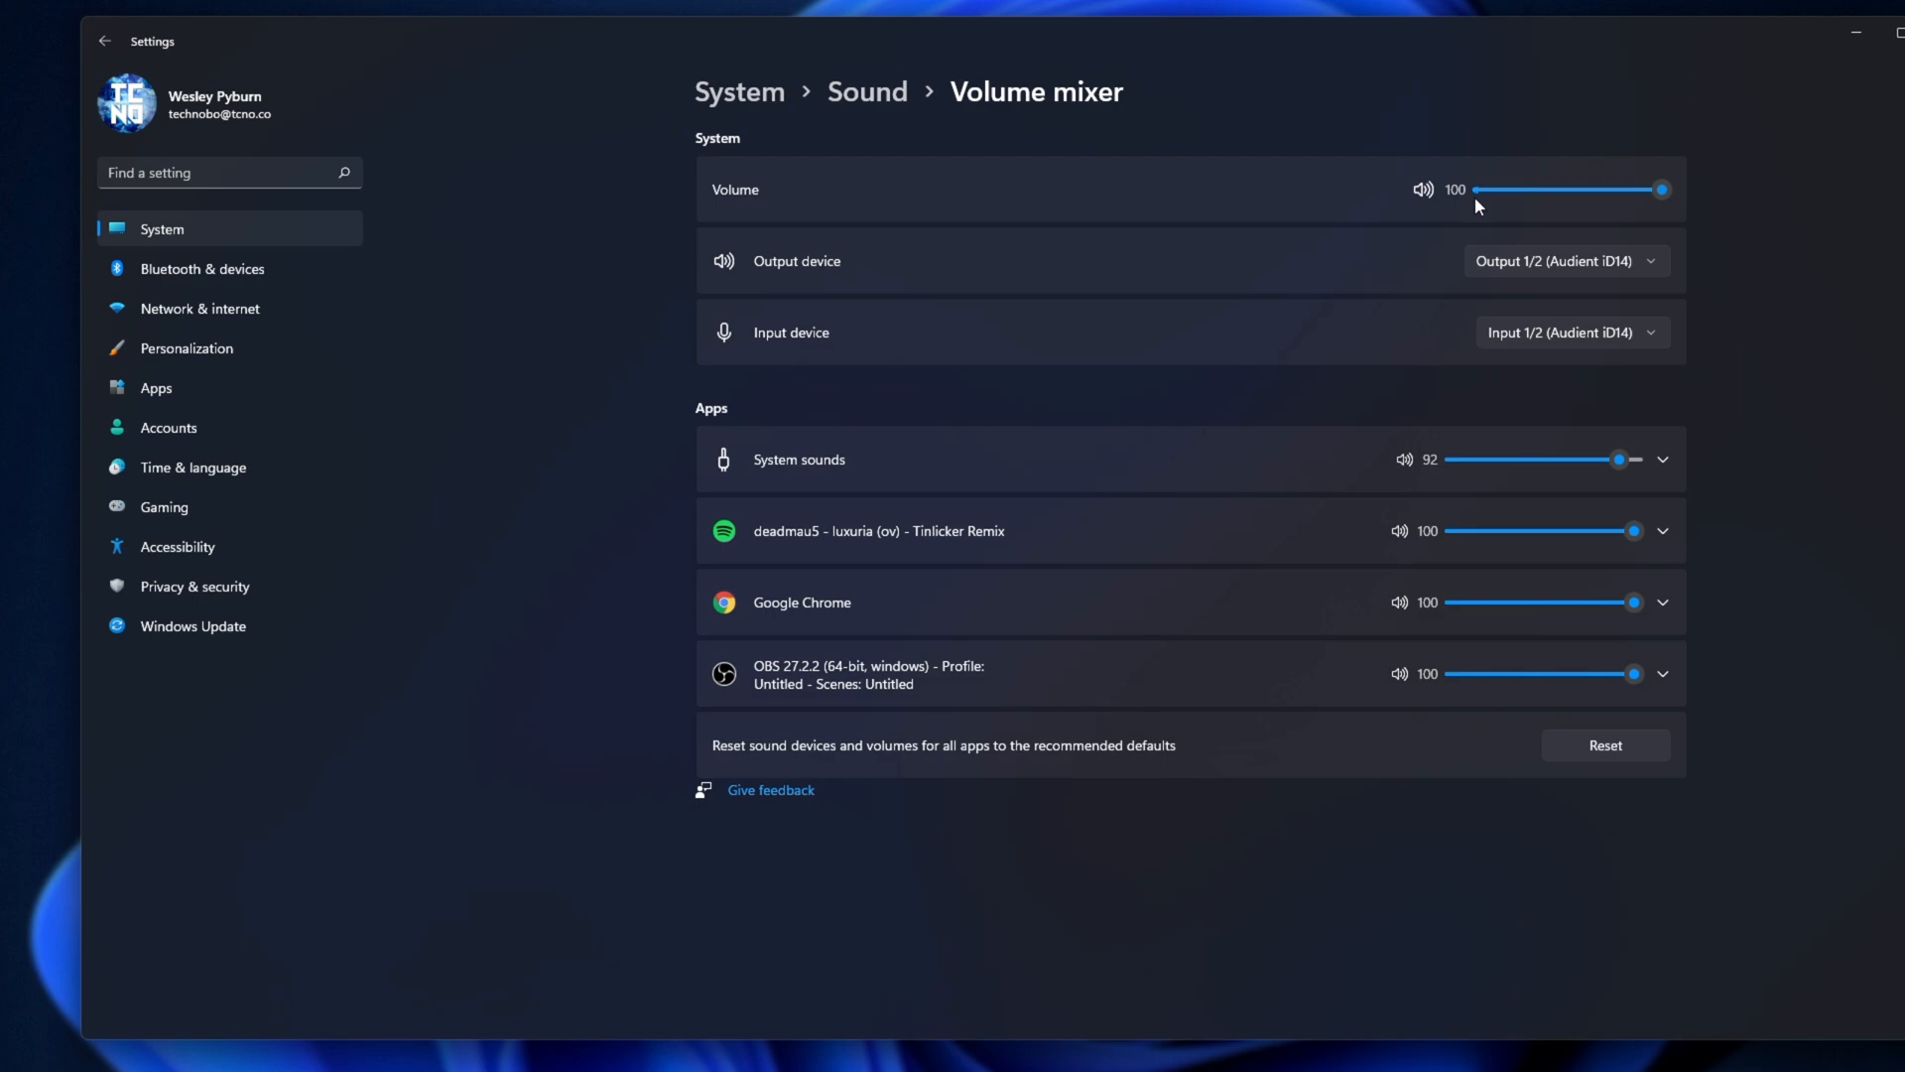
mouse_move(1481, 216)
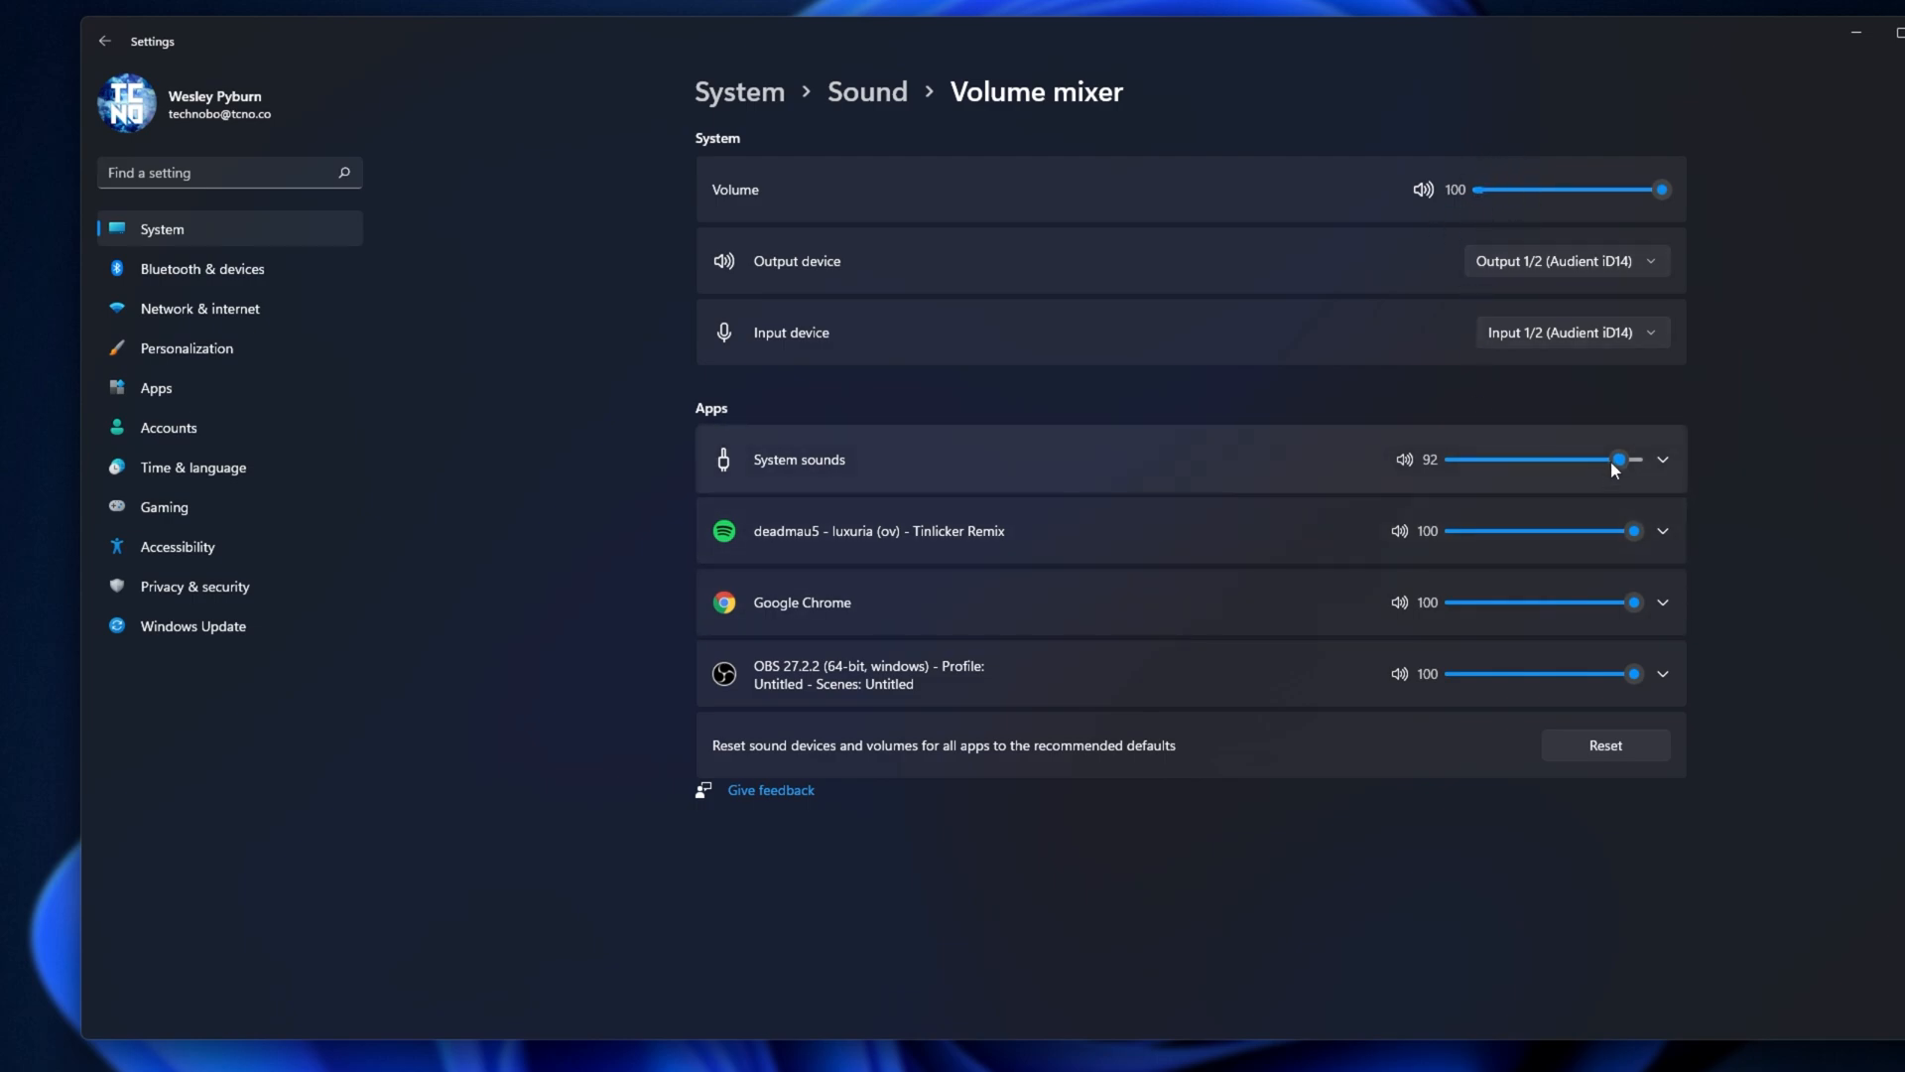
Try launching the old mixer by entering sndvol in the Run box.
drag(1619, 459, 1634, 460)
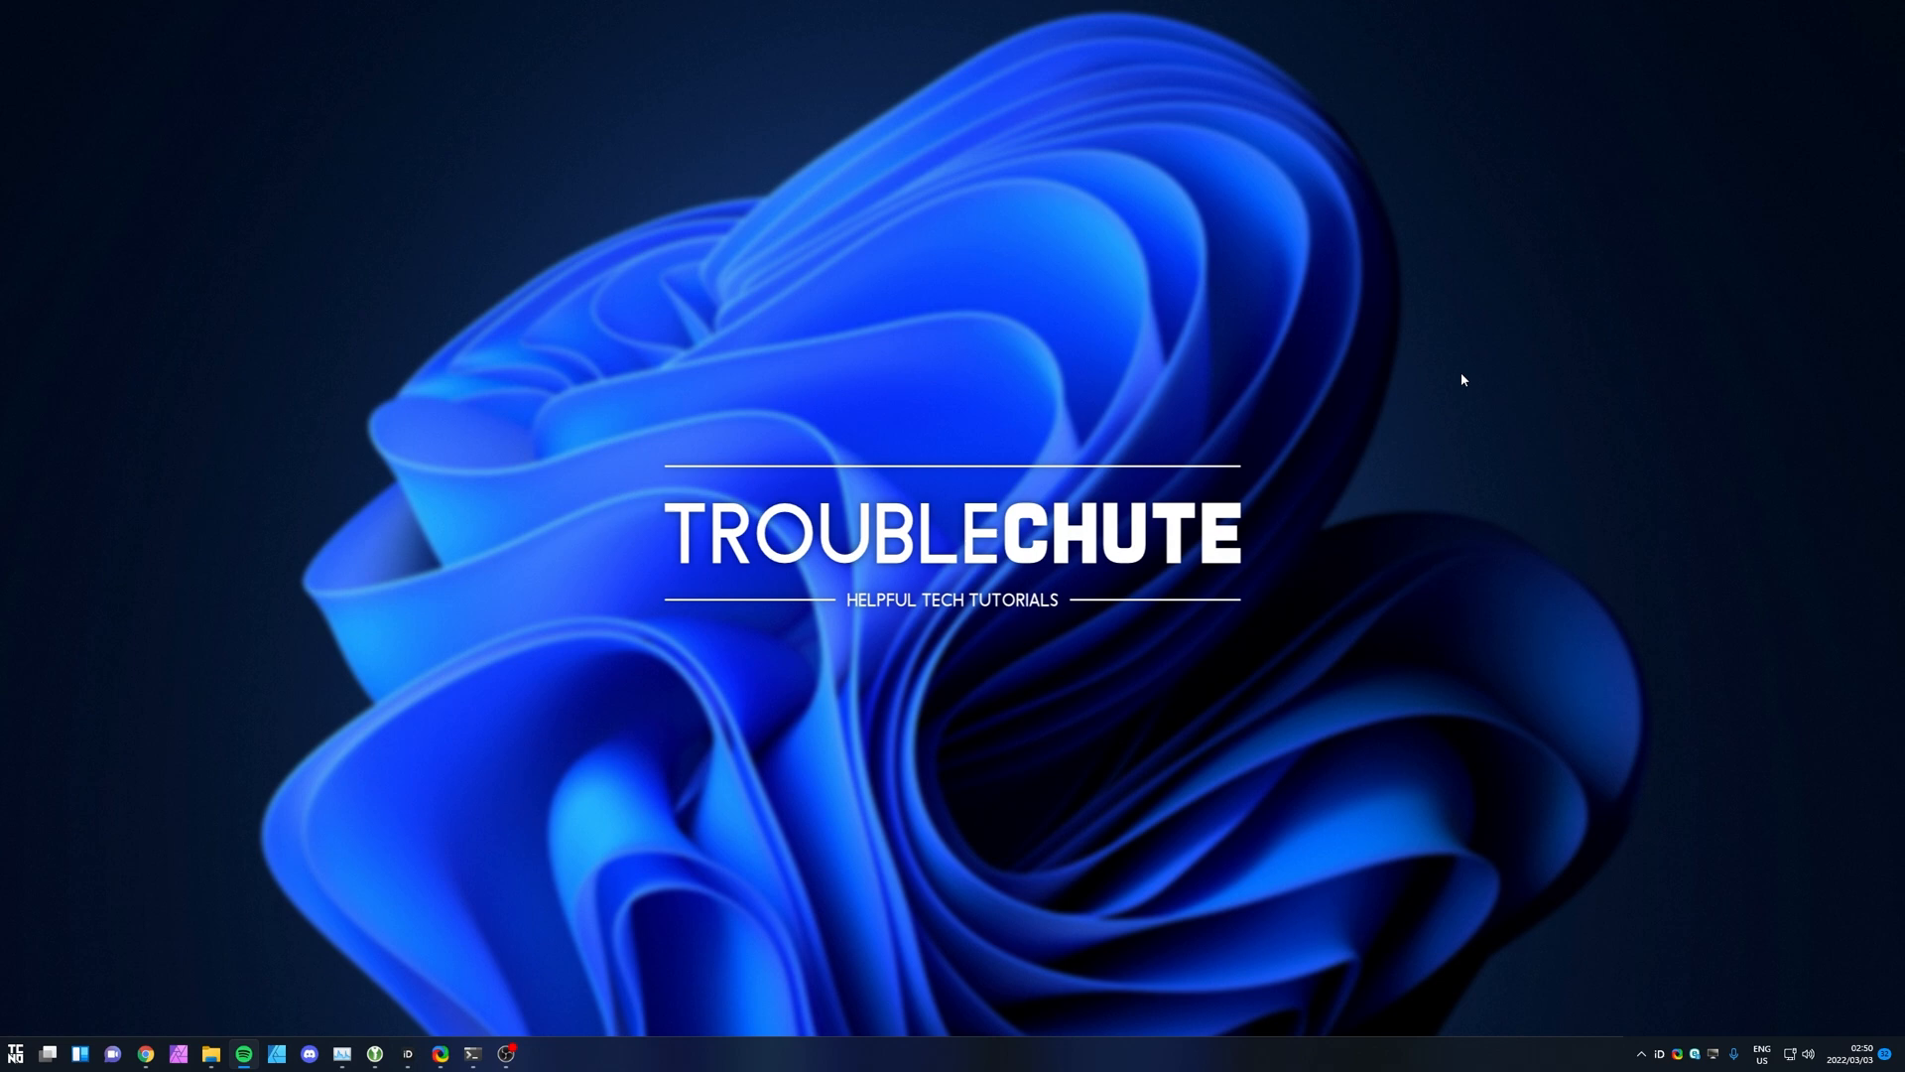
key(Win+r)
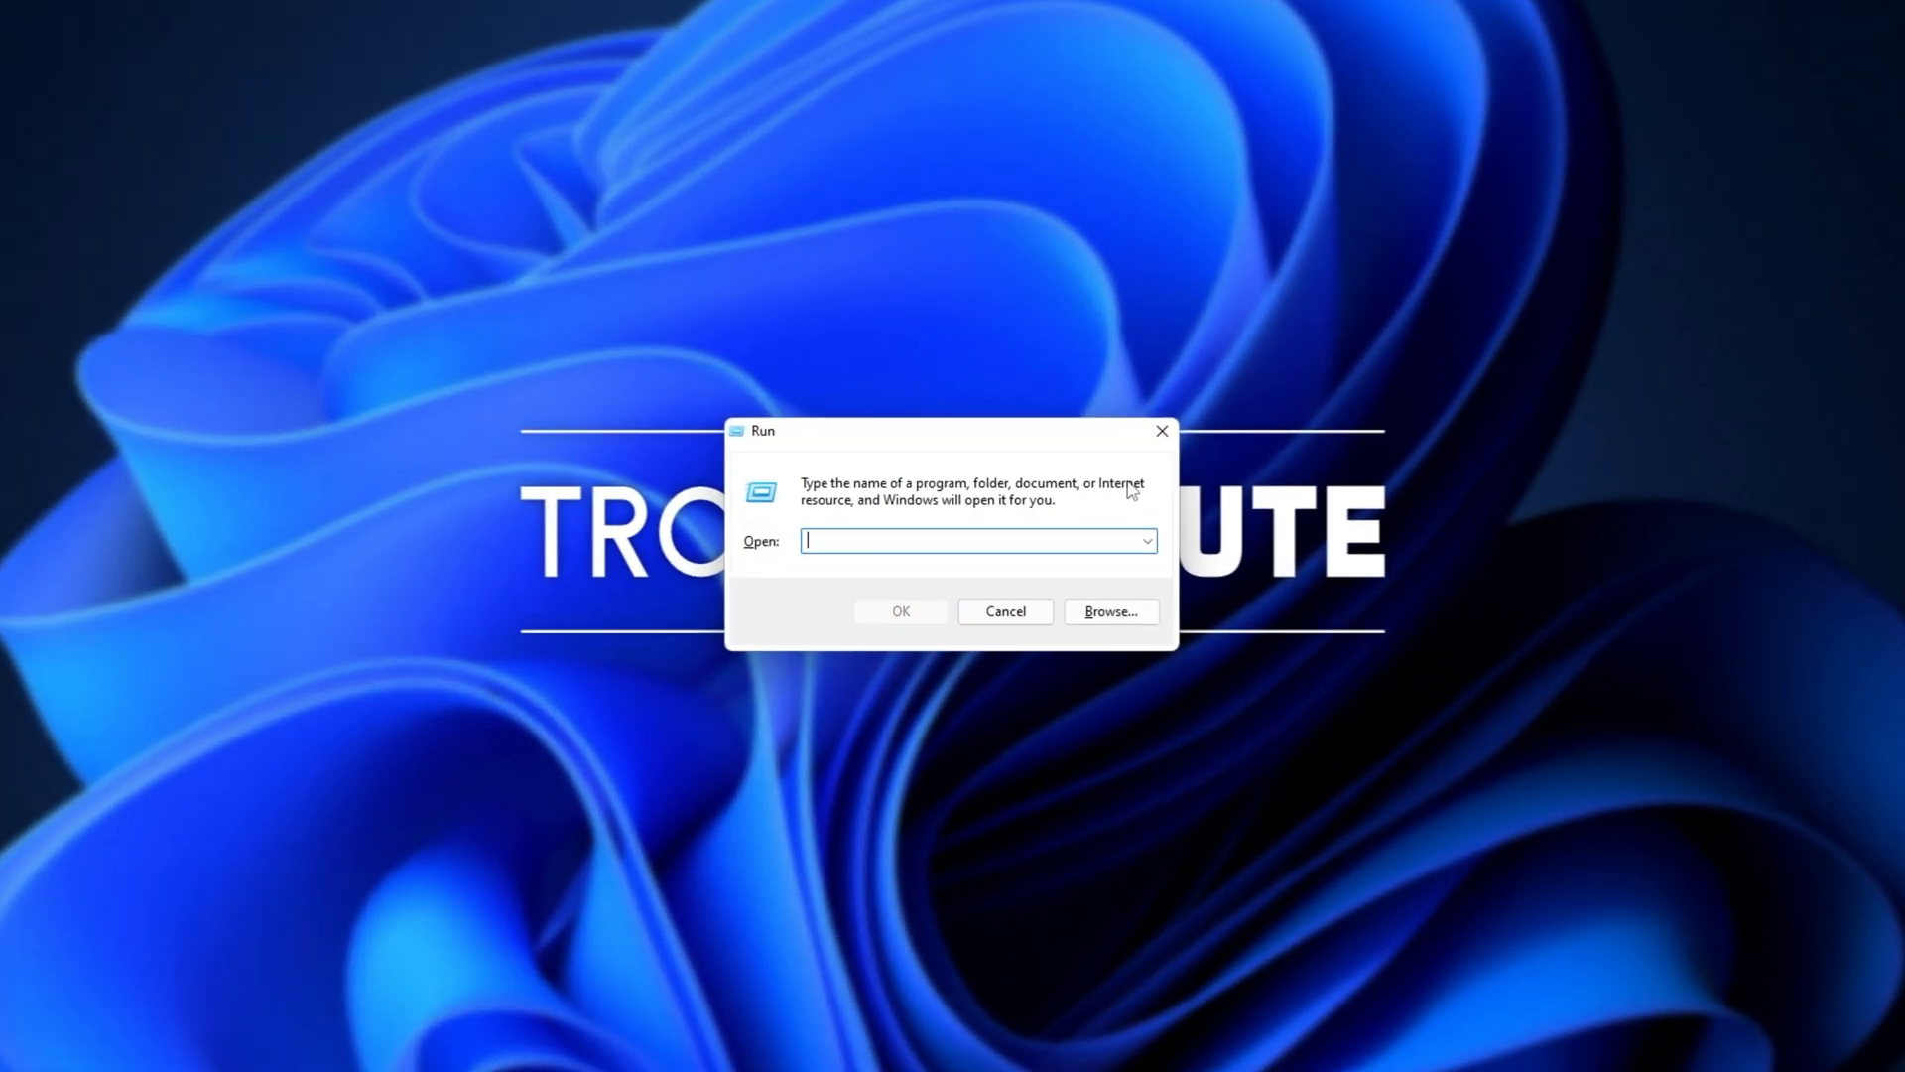
text(s)
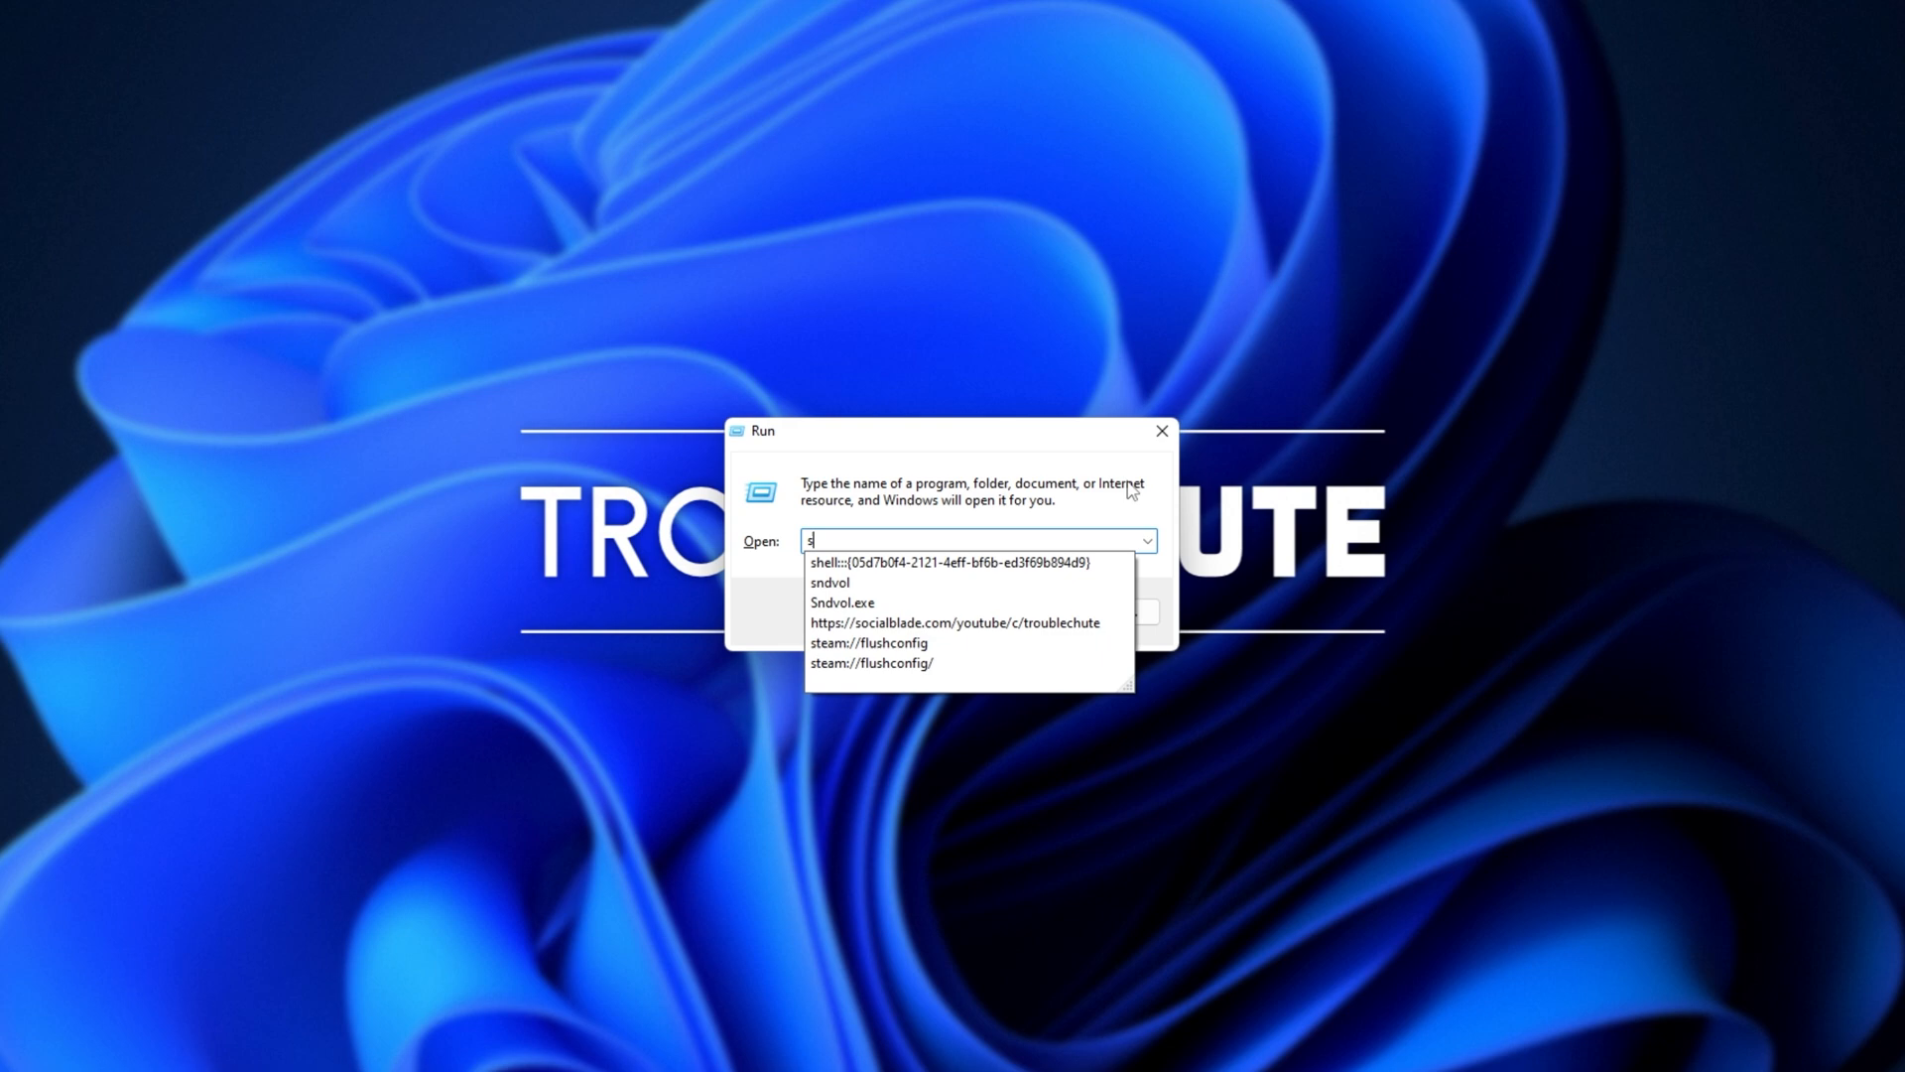
text(ndvol)
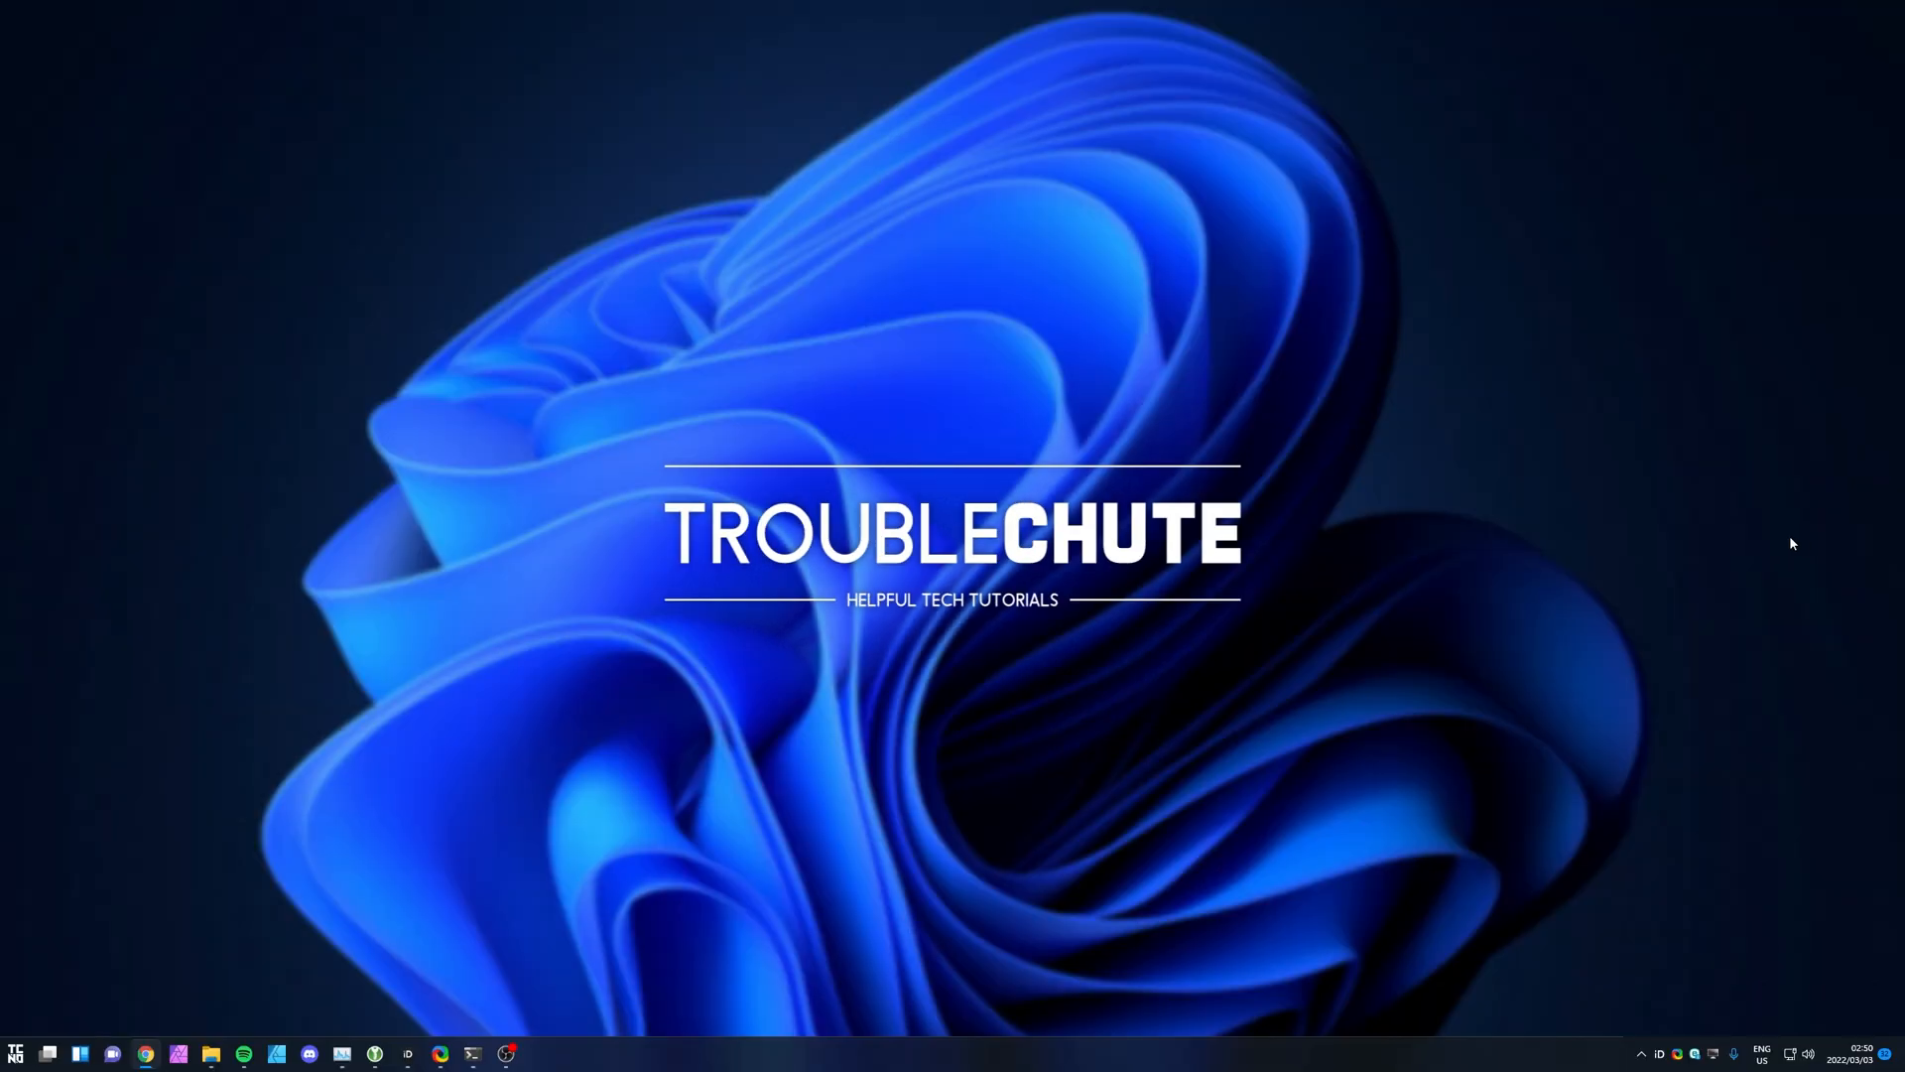
mouse_move(1671, 648)
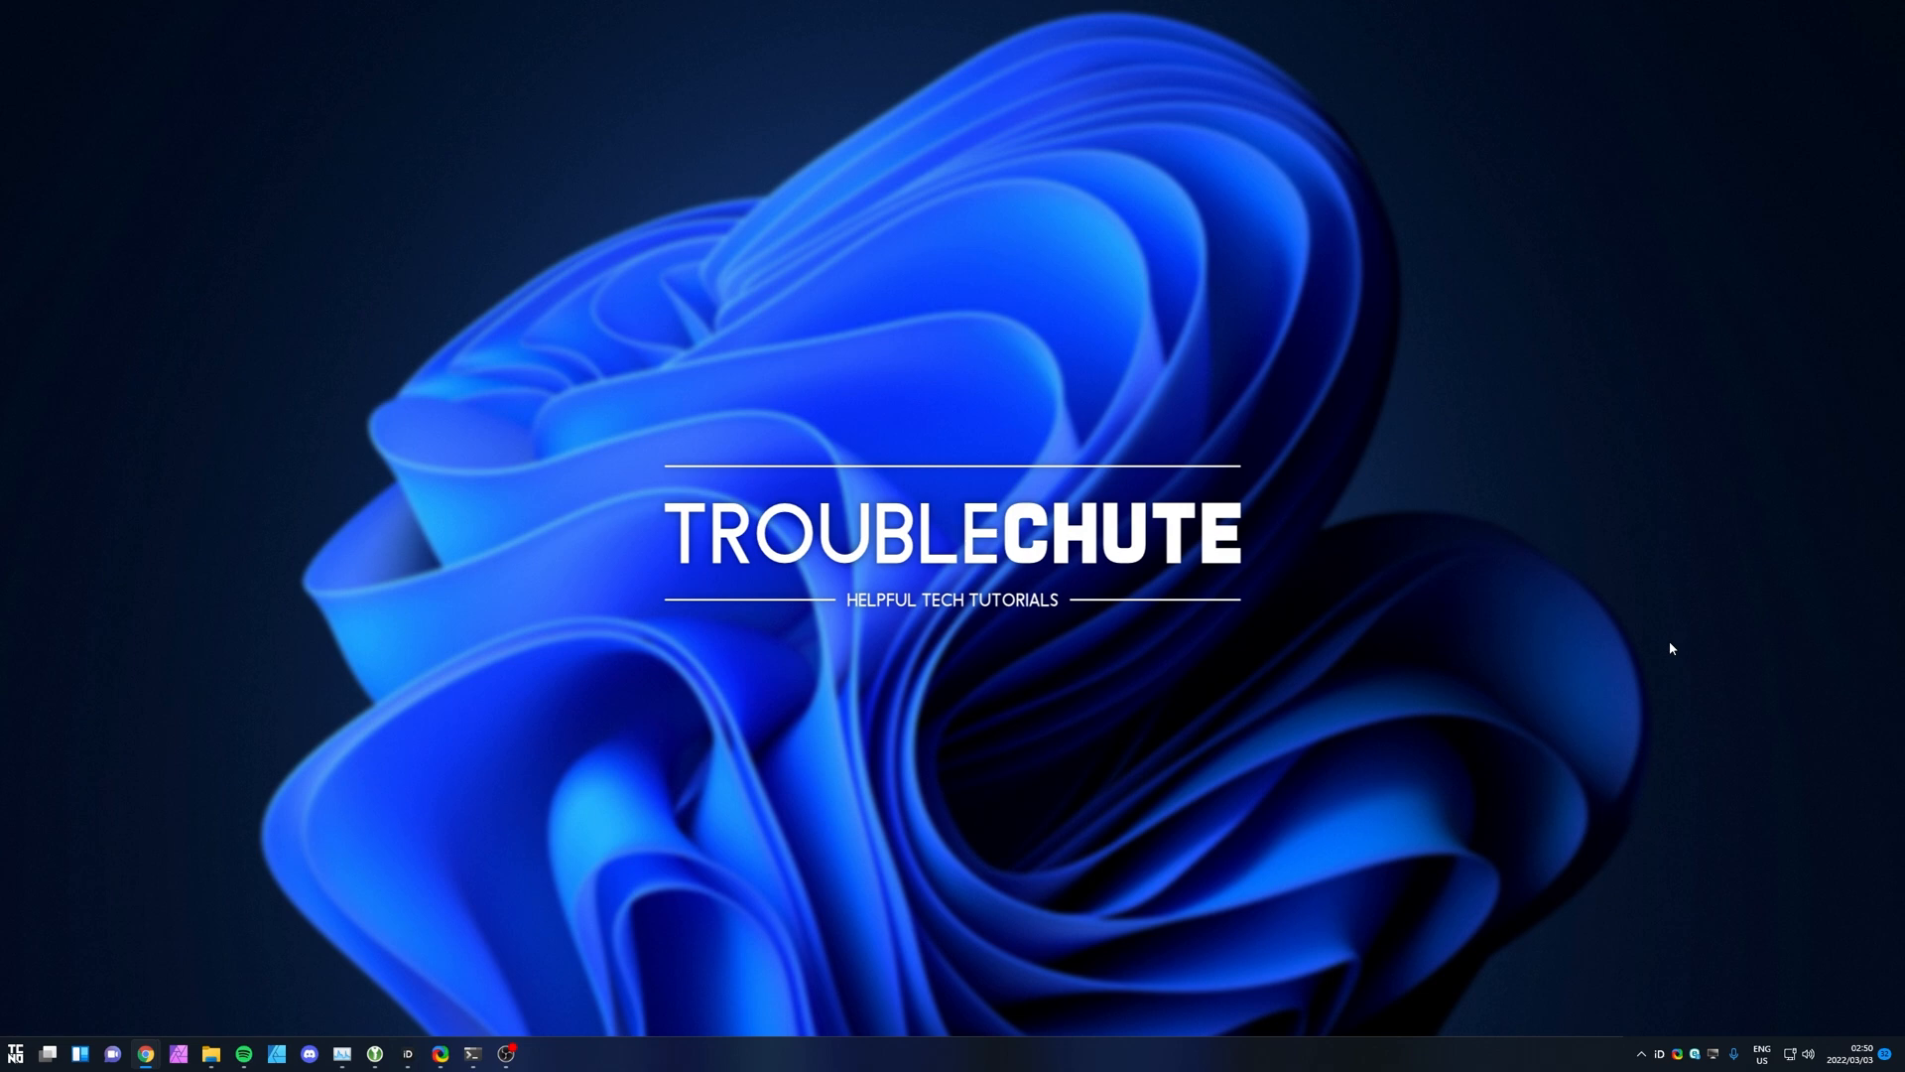
mouse_move(1604, 709)
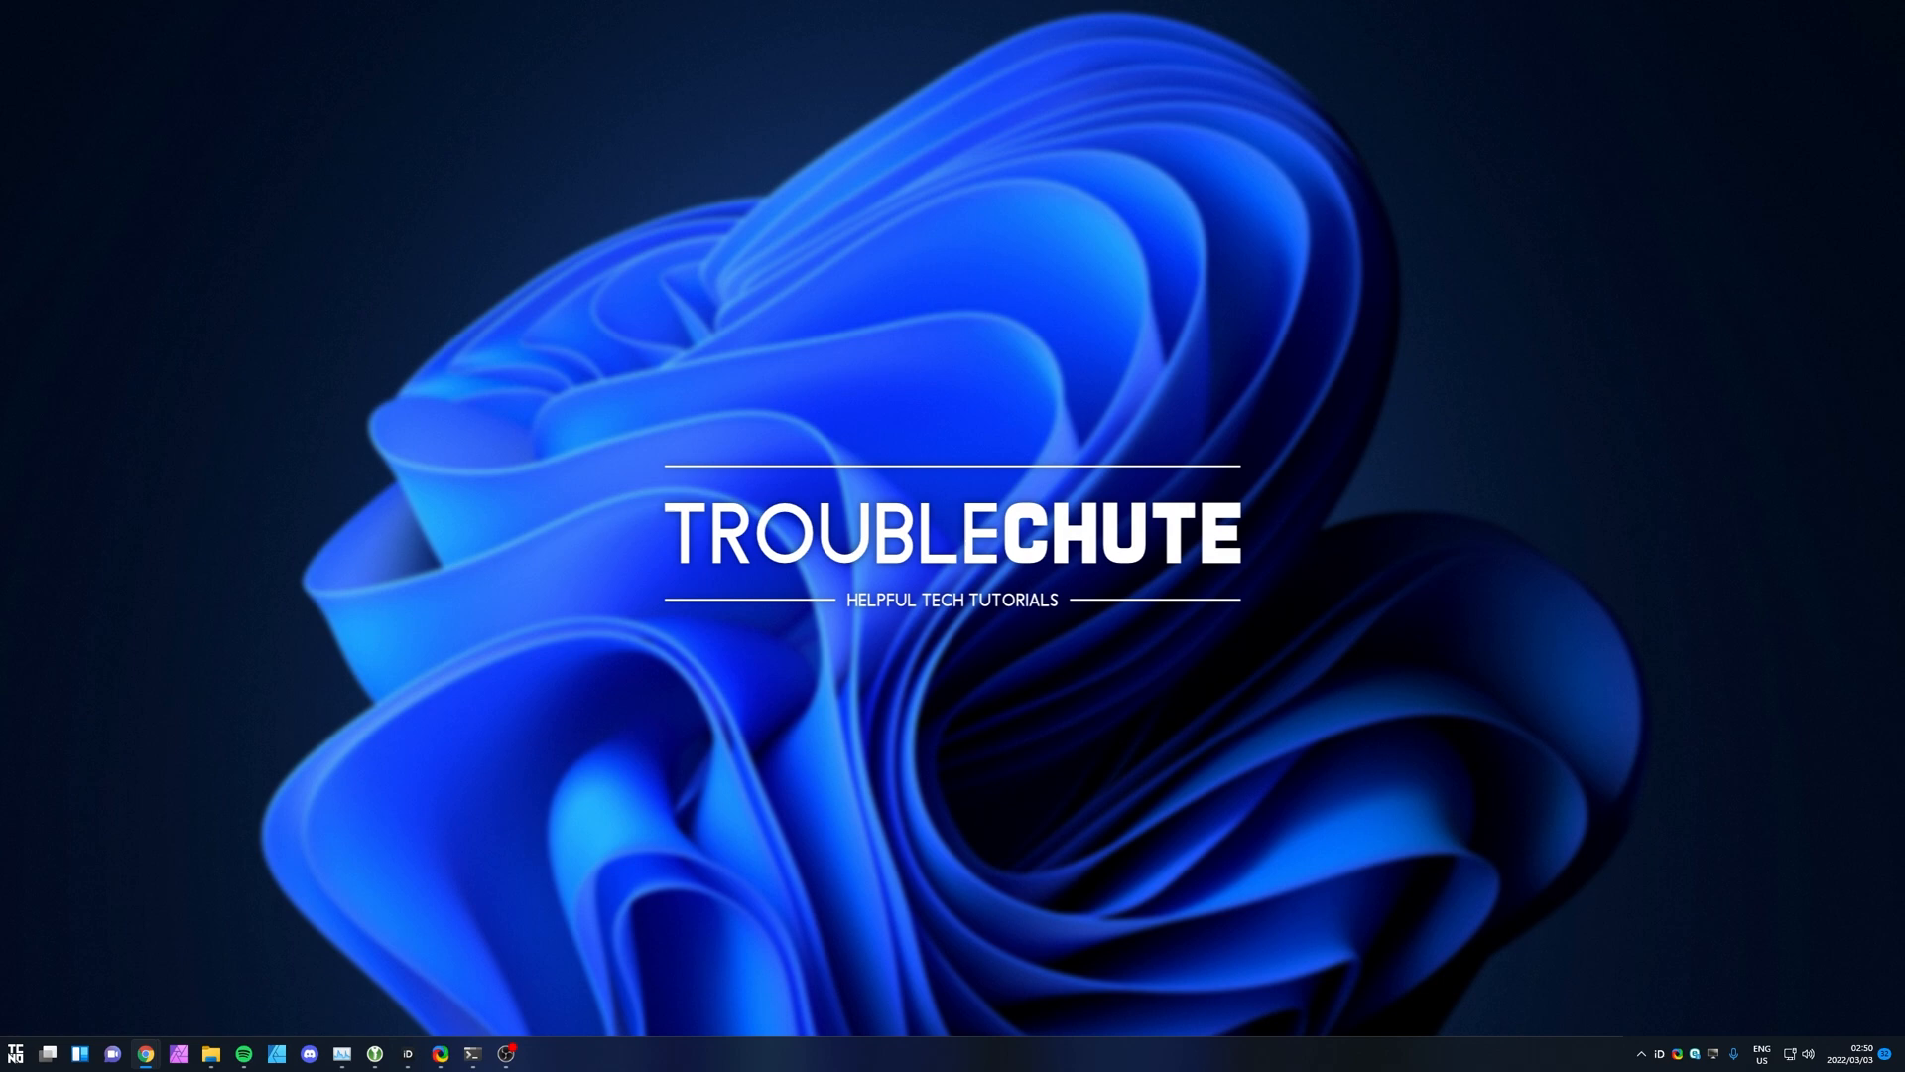
Open the Winaero Classic Volume Control article and download its Windows 11 zip.
click(145, 1052)
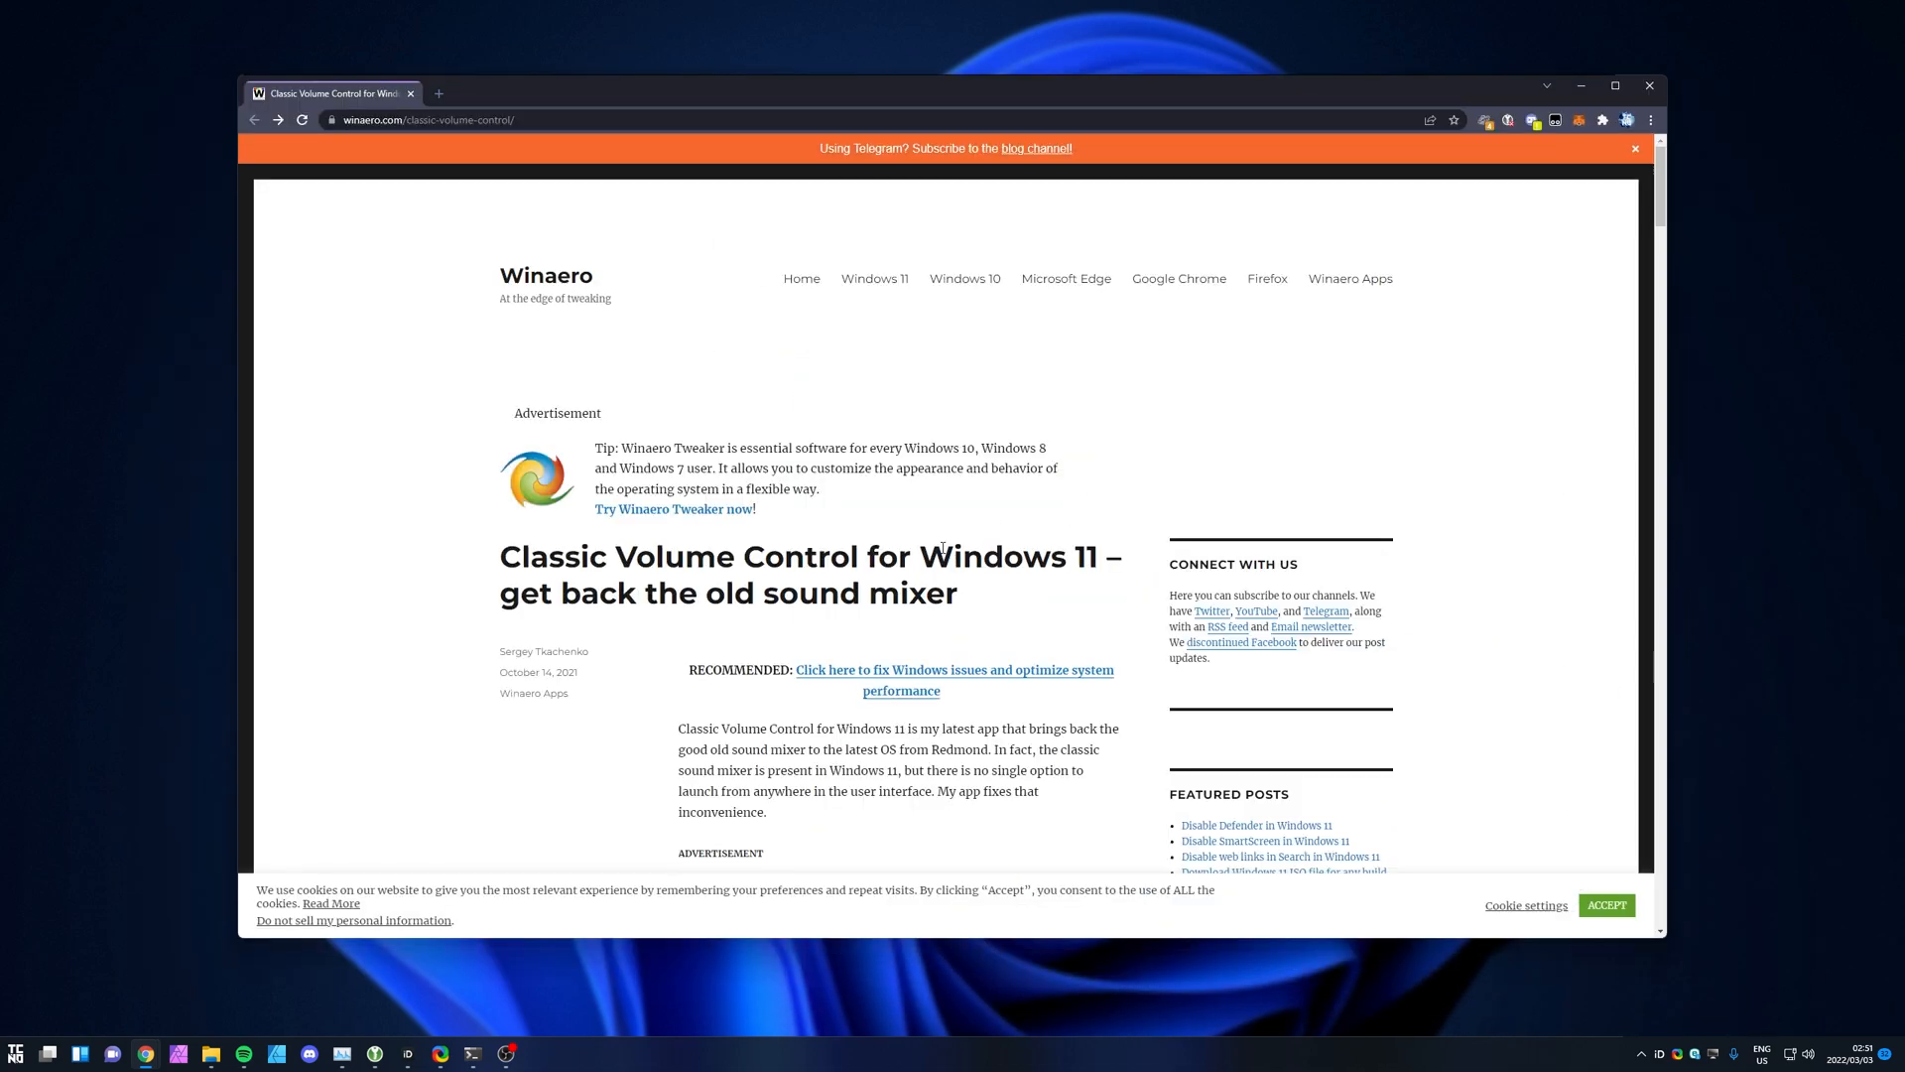
drag(595, 508, 960, 594)
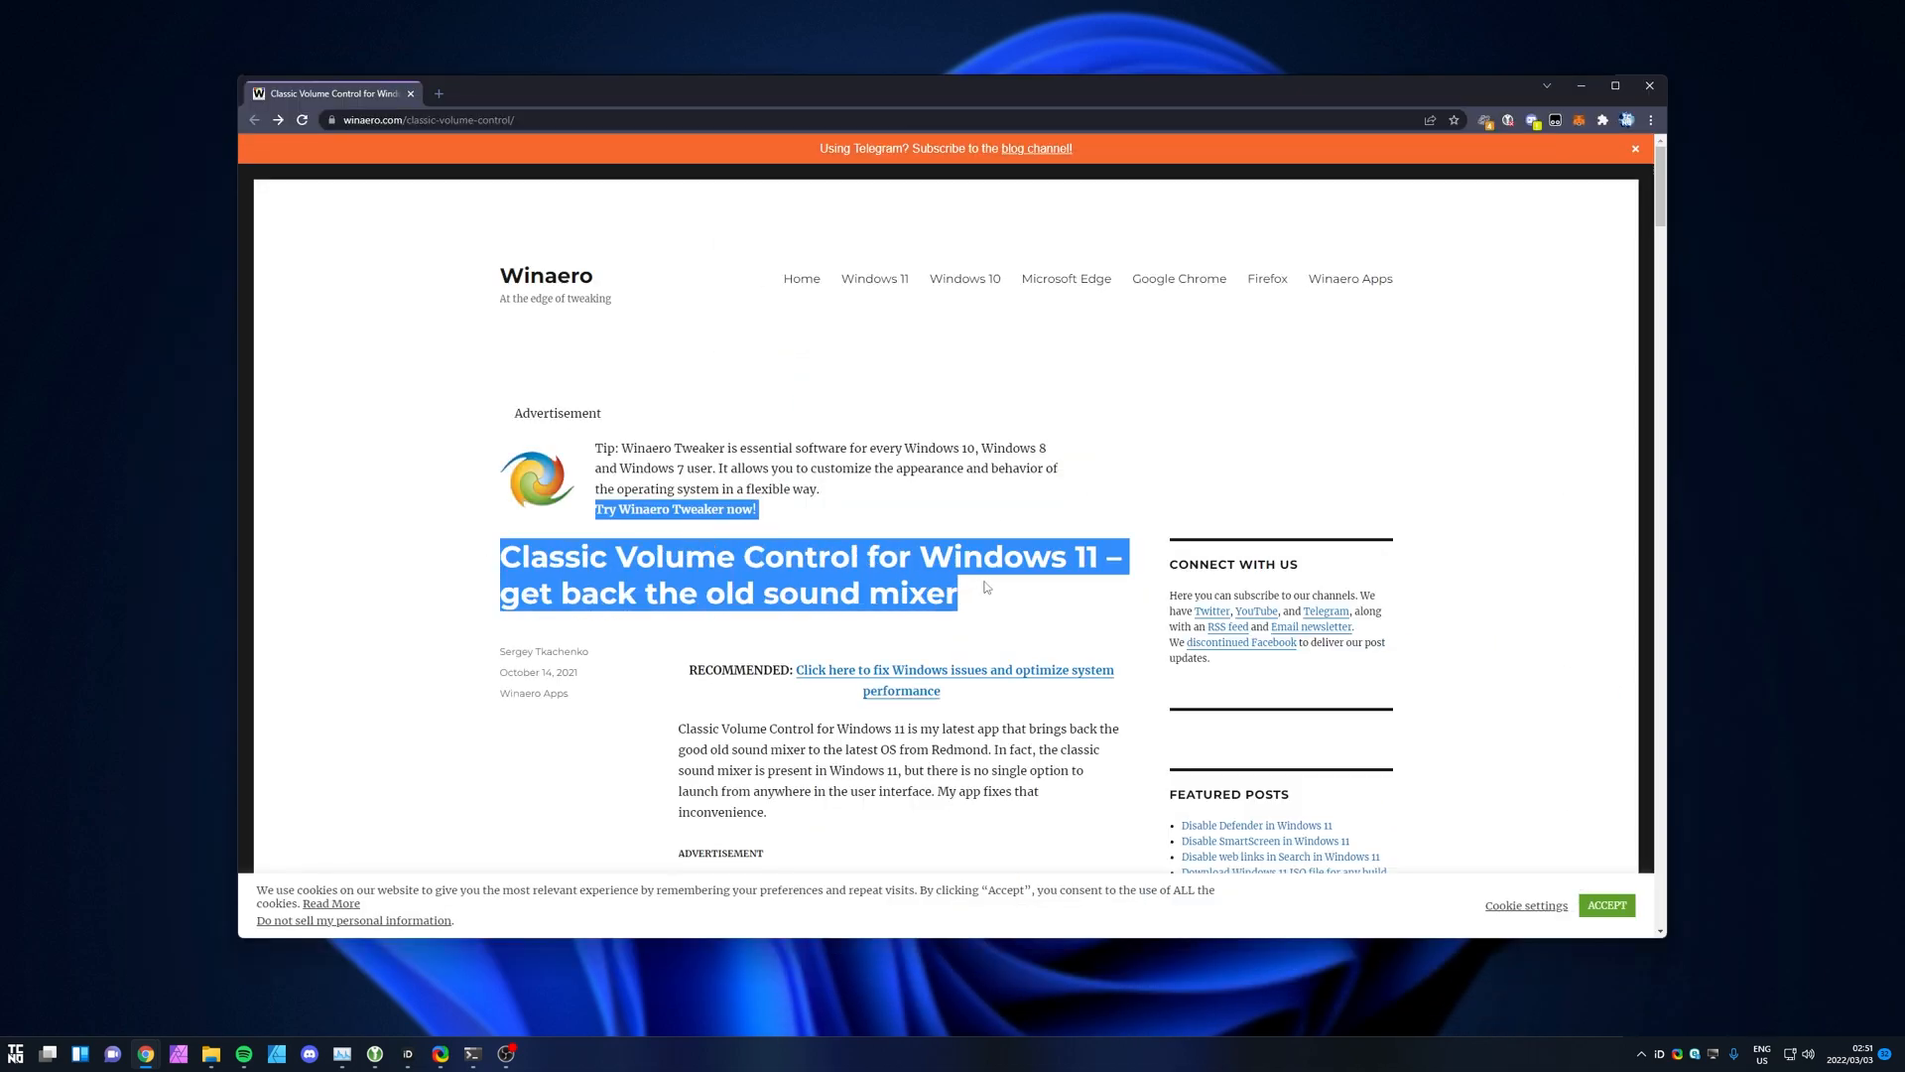
scroll(down, 3)
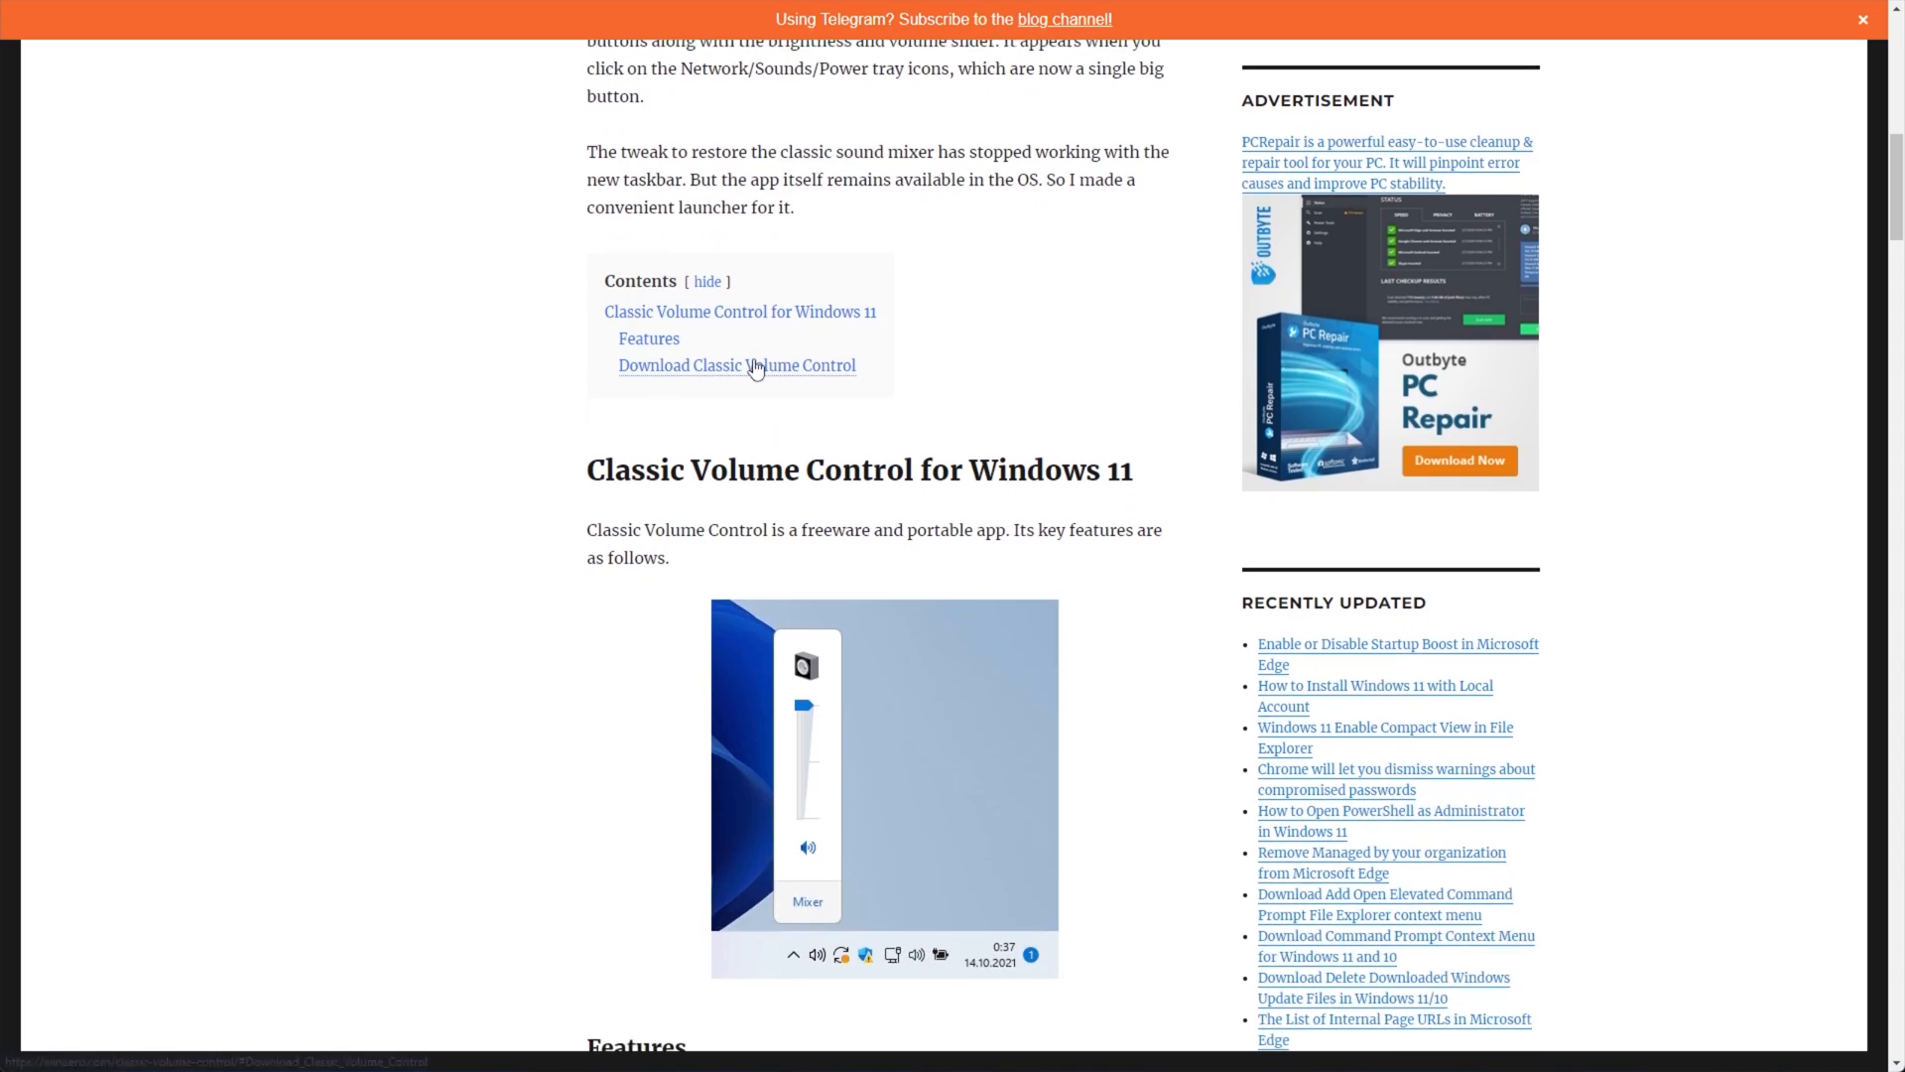
click(736, 364)
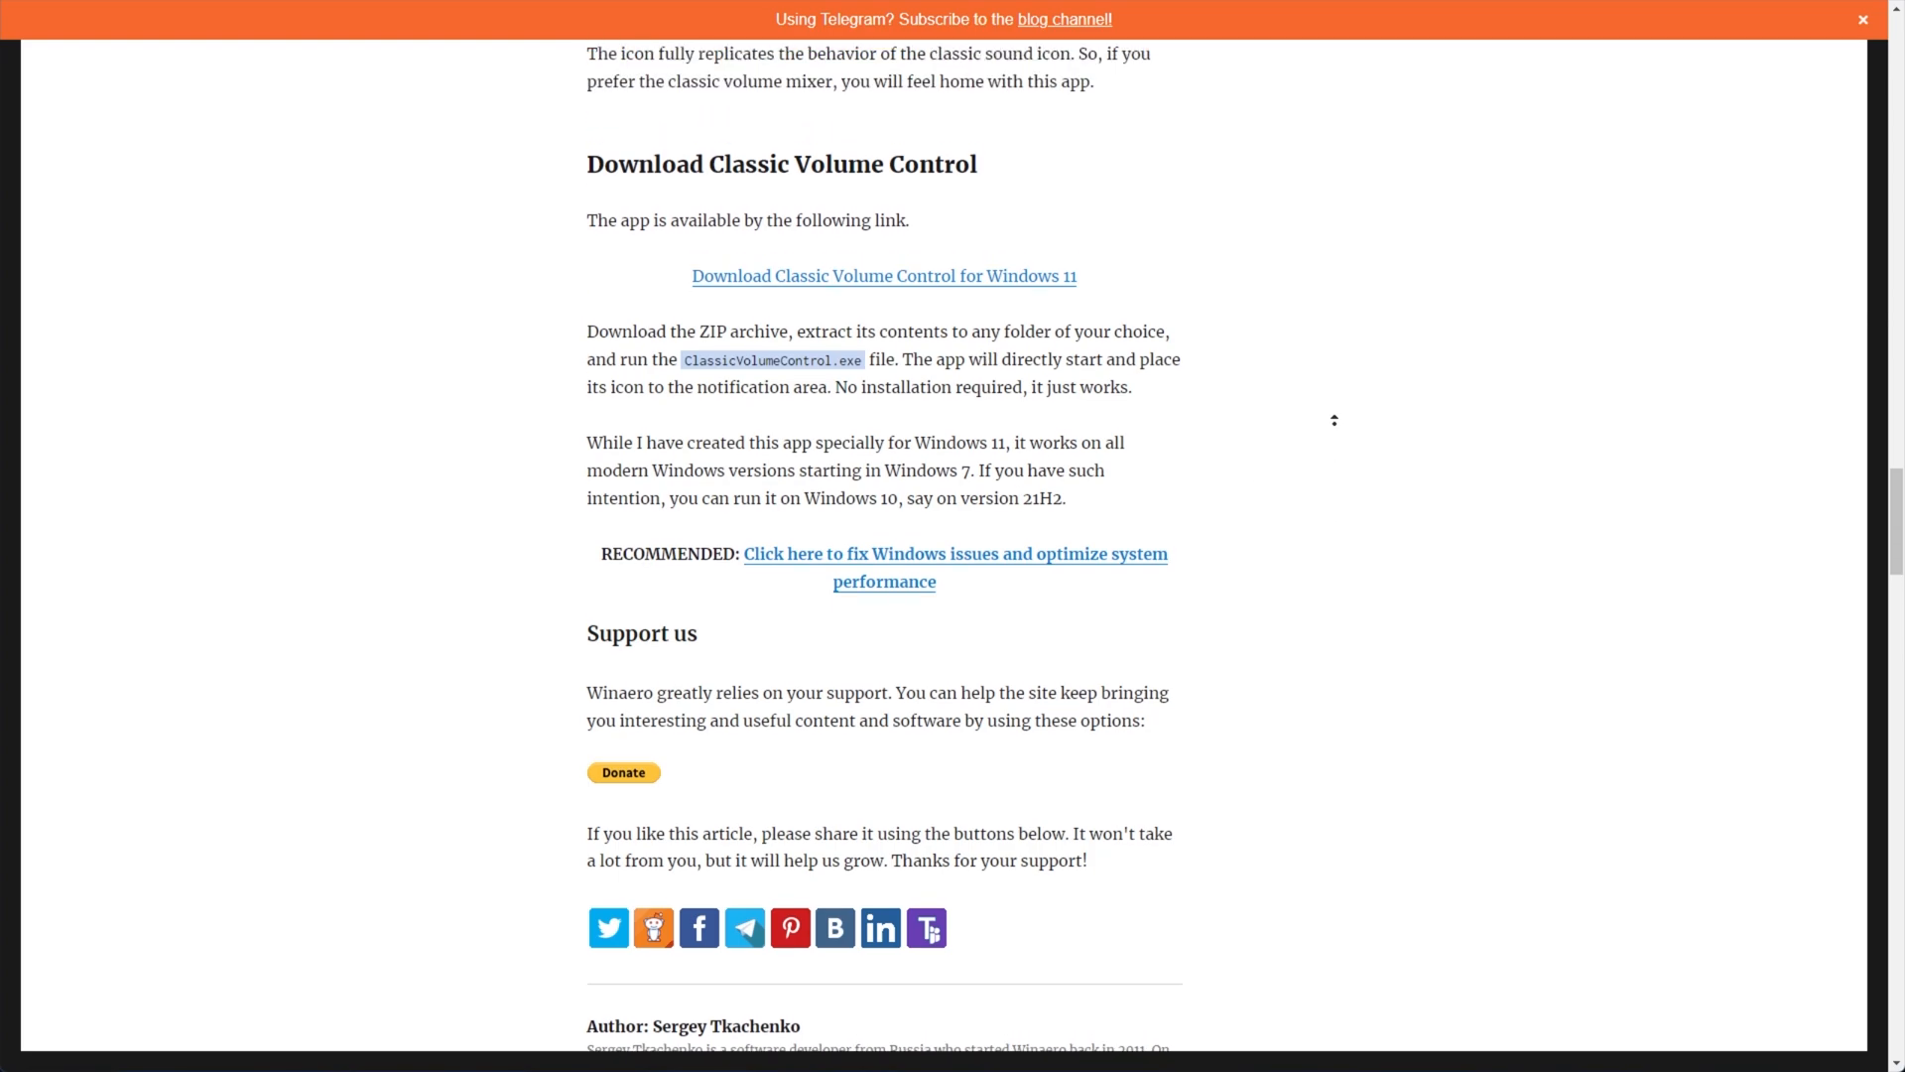
scroll(down, 3)
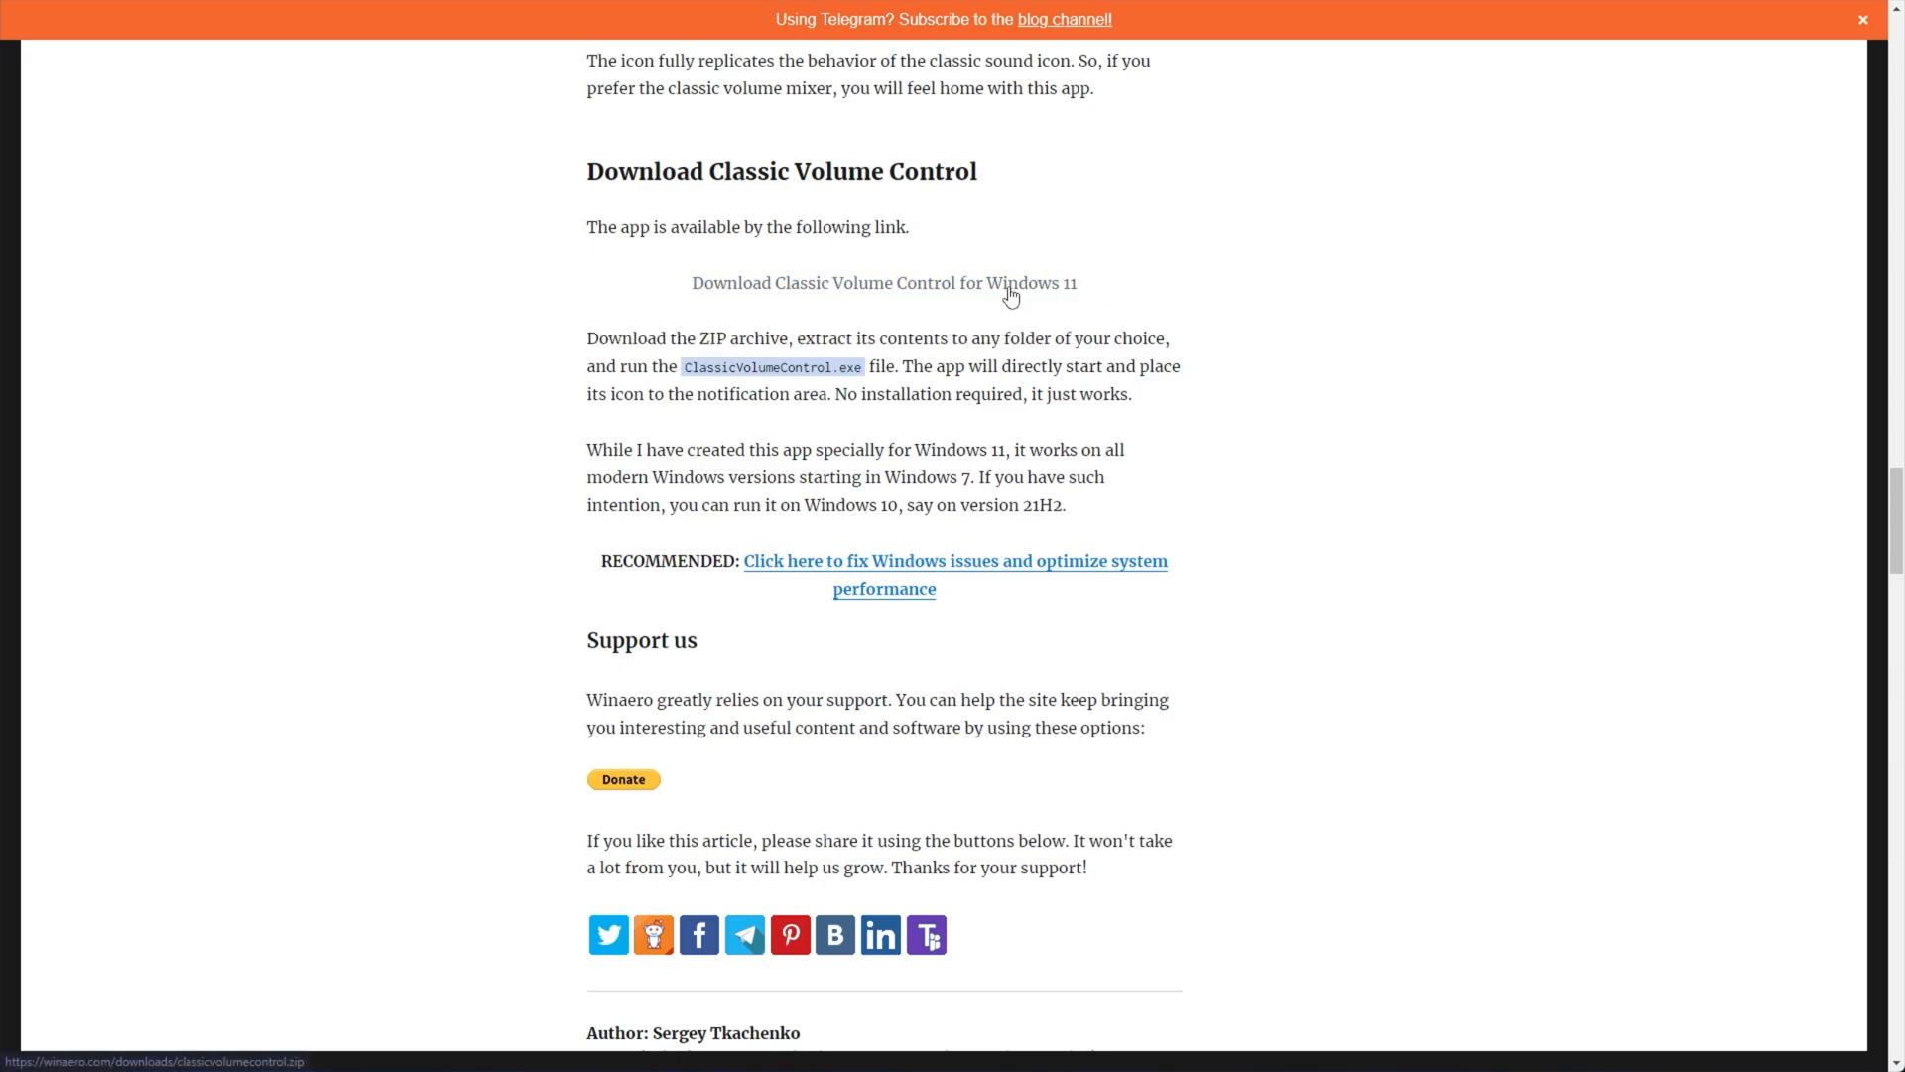
click(883, 282)
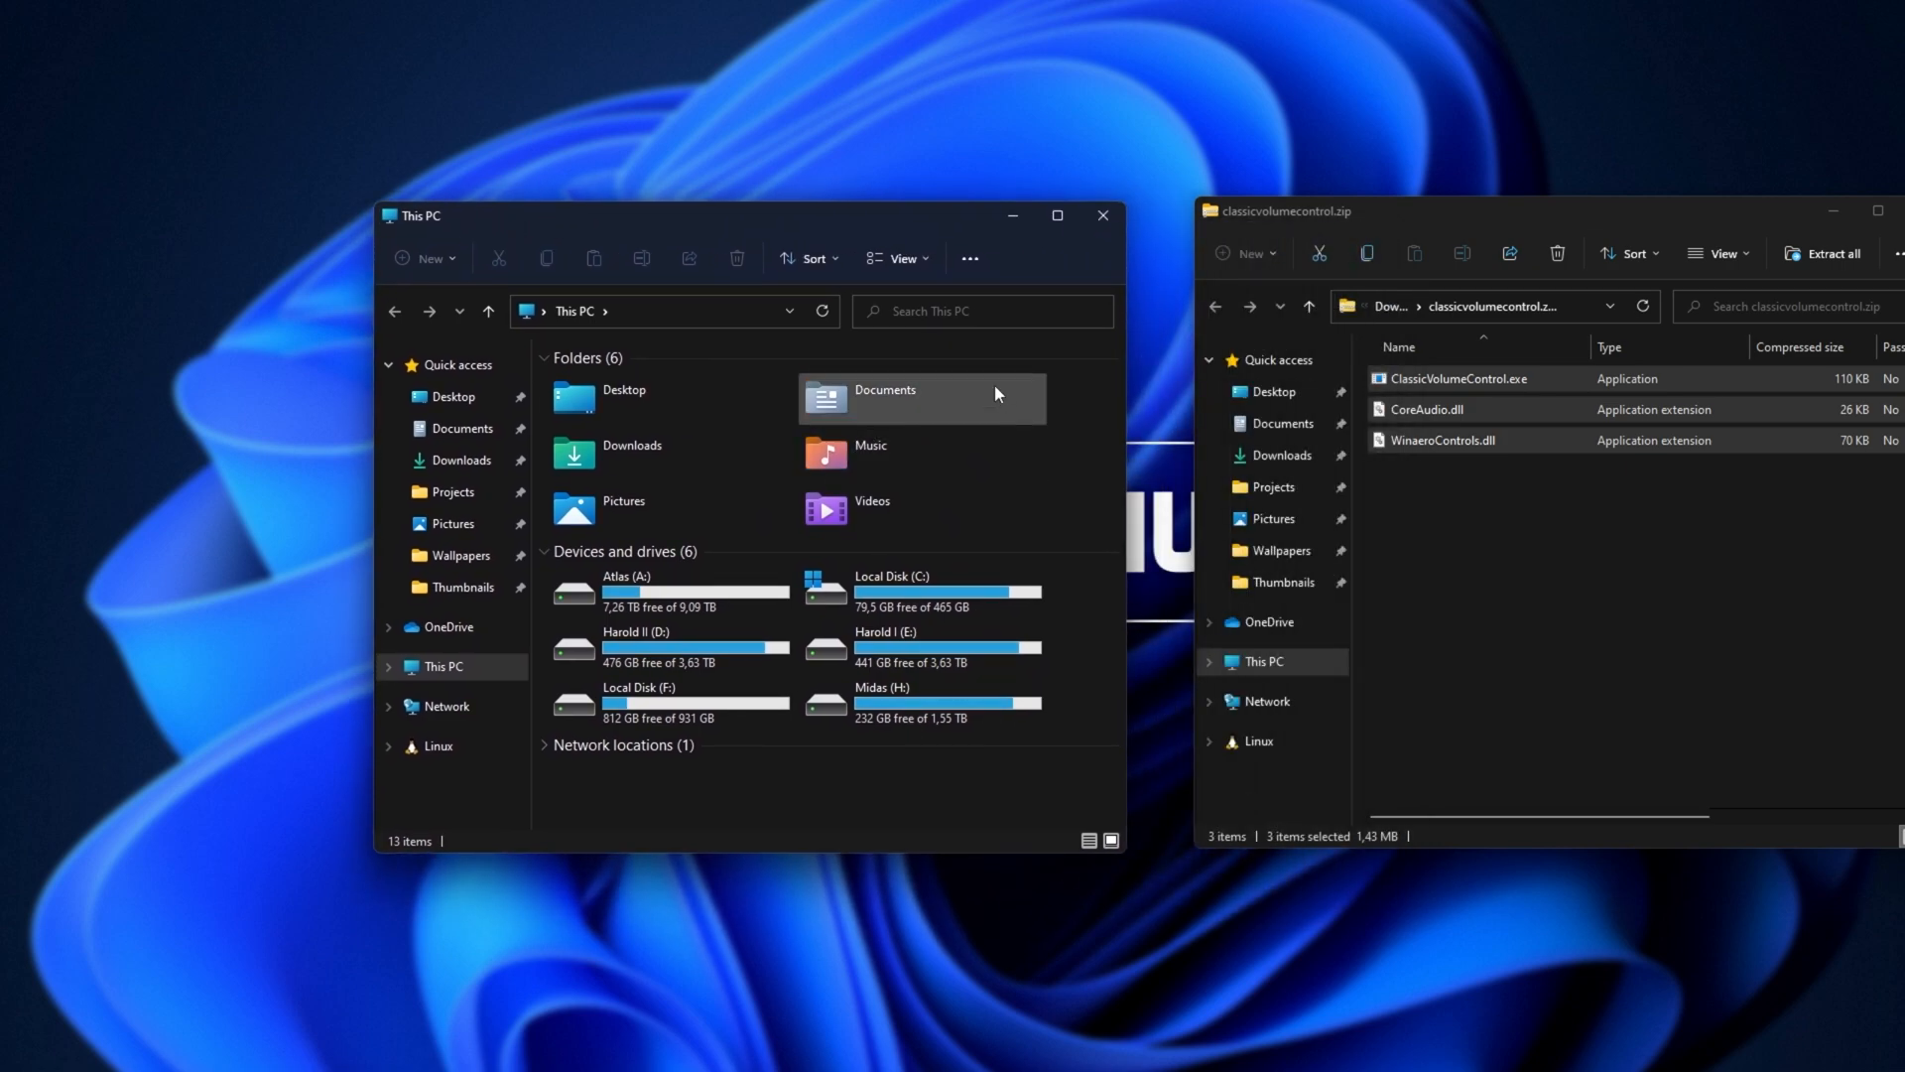
mouse_move(697, 504)
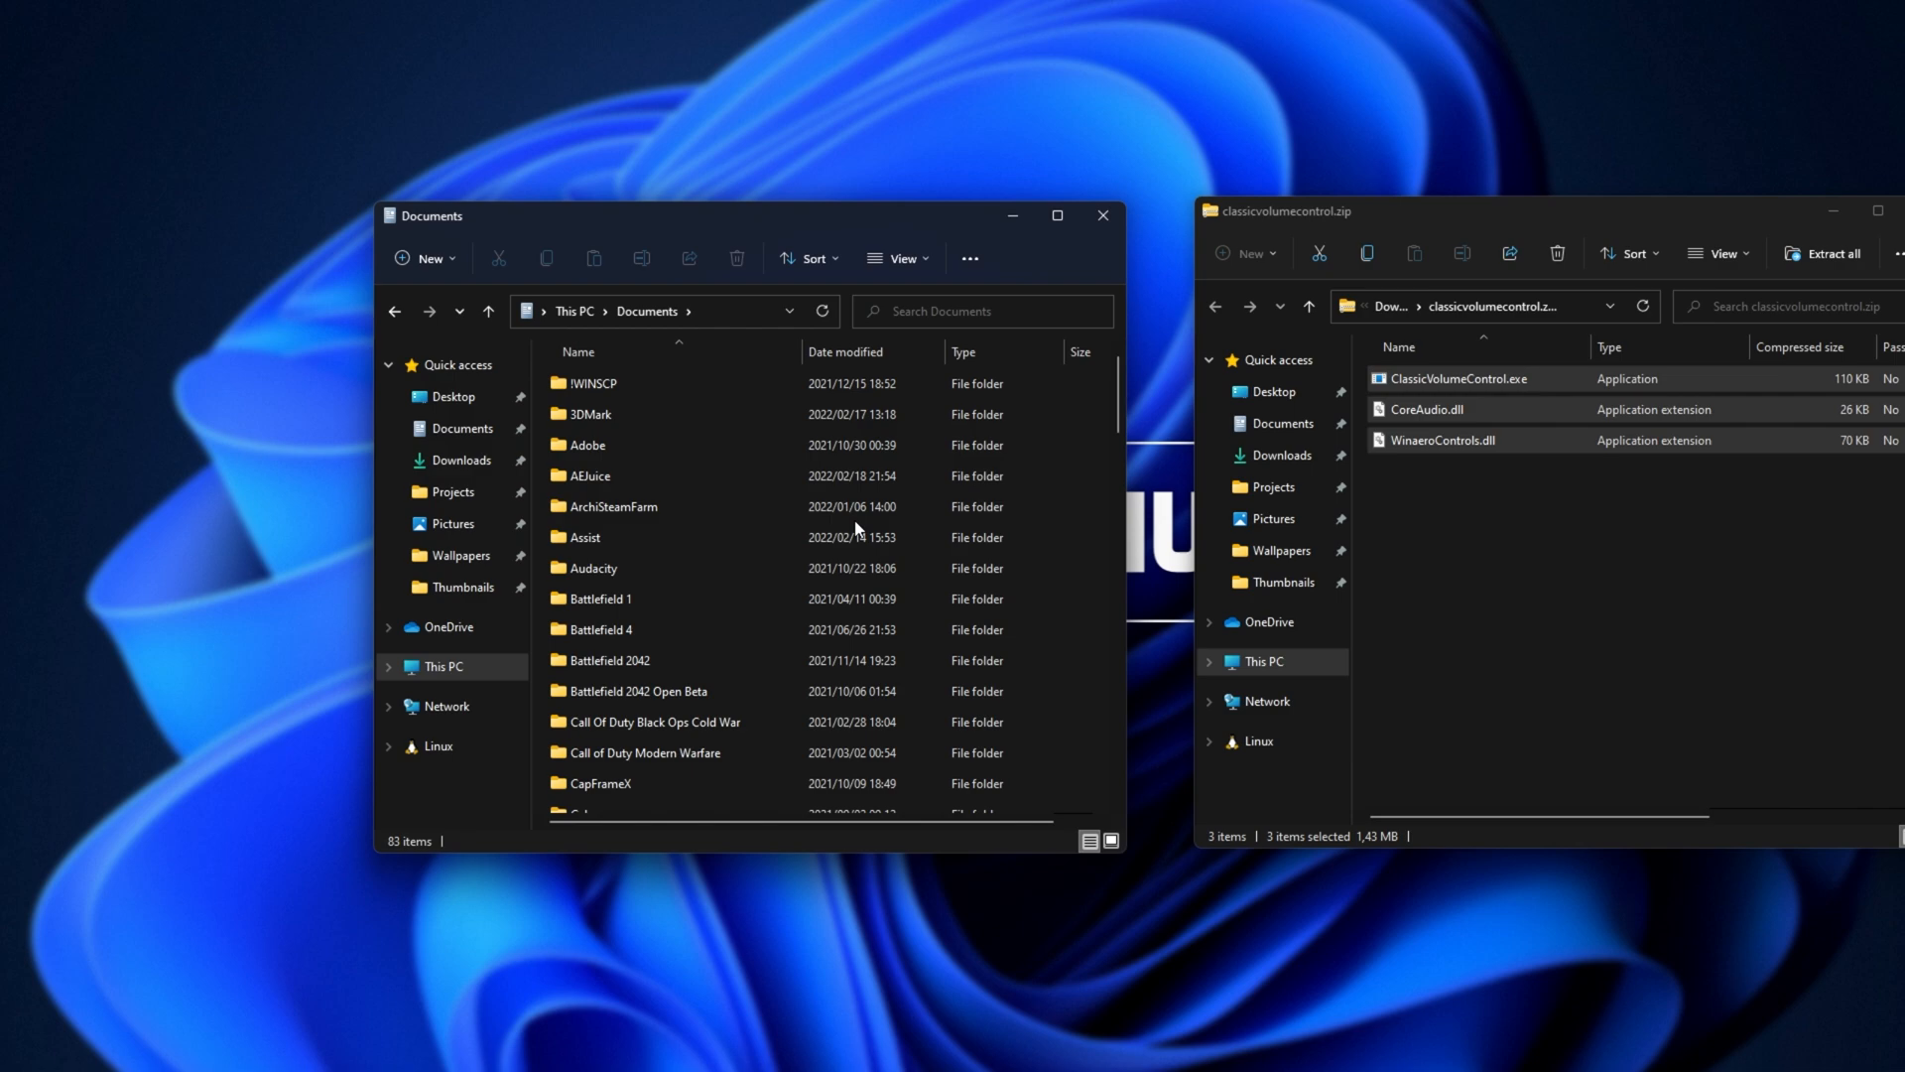
Create a new folder in Documents named 'Classic Sound Volume'.
click(424, 256)
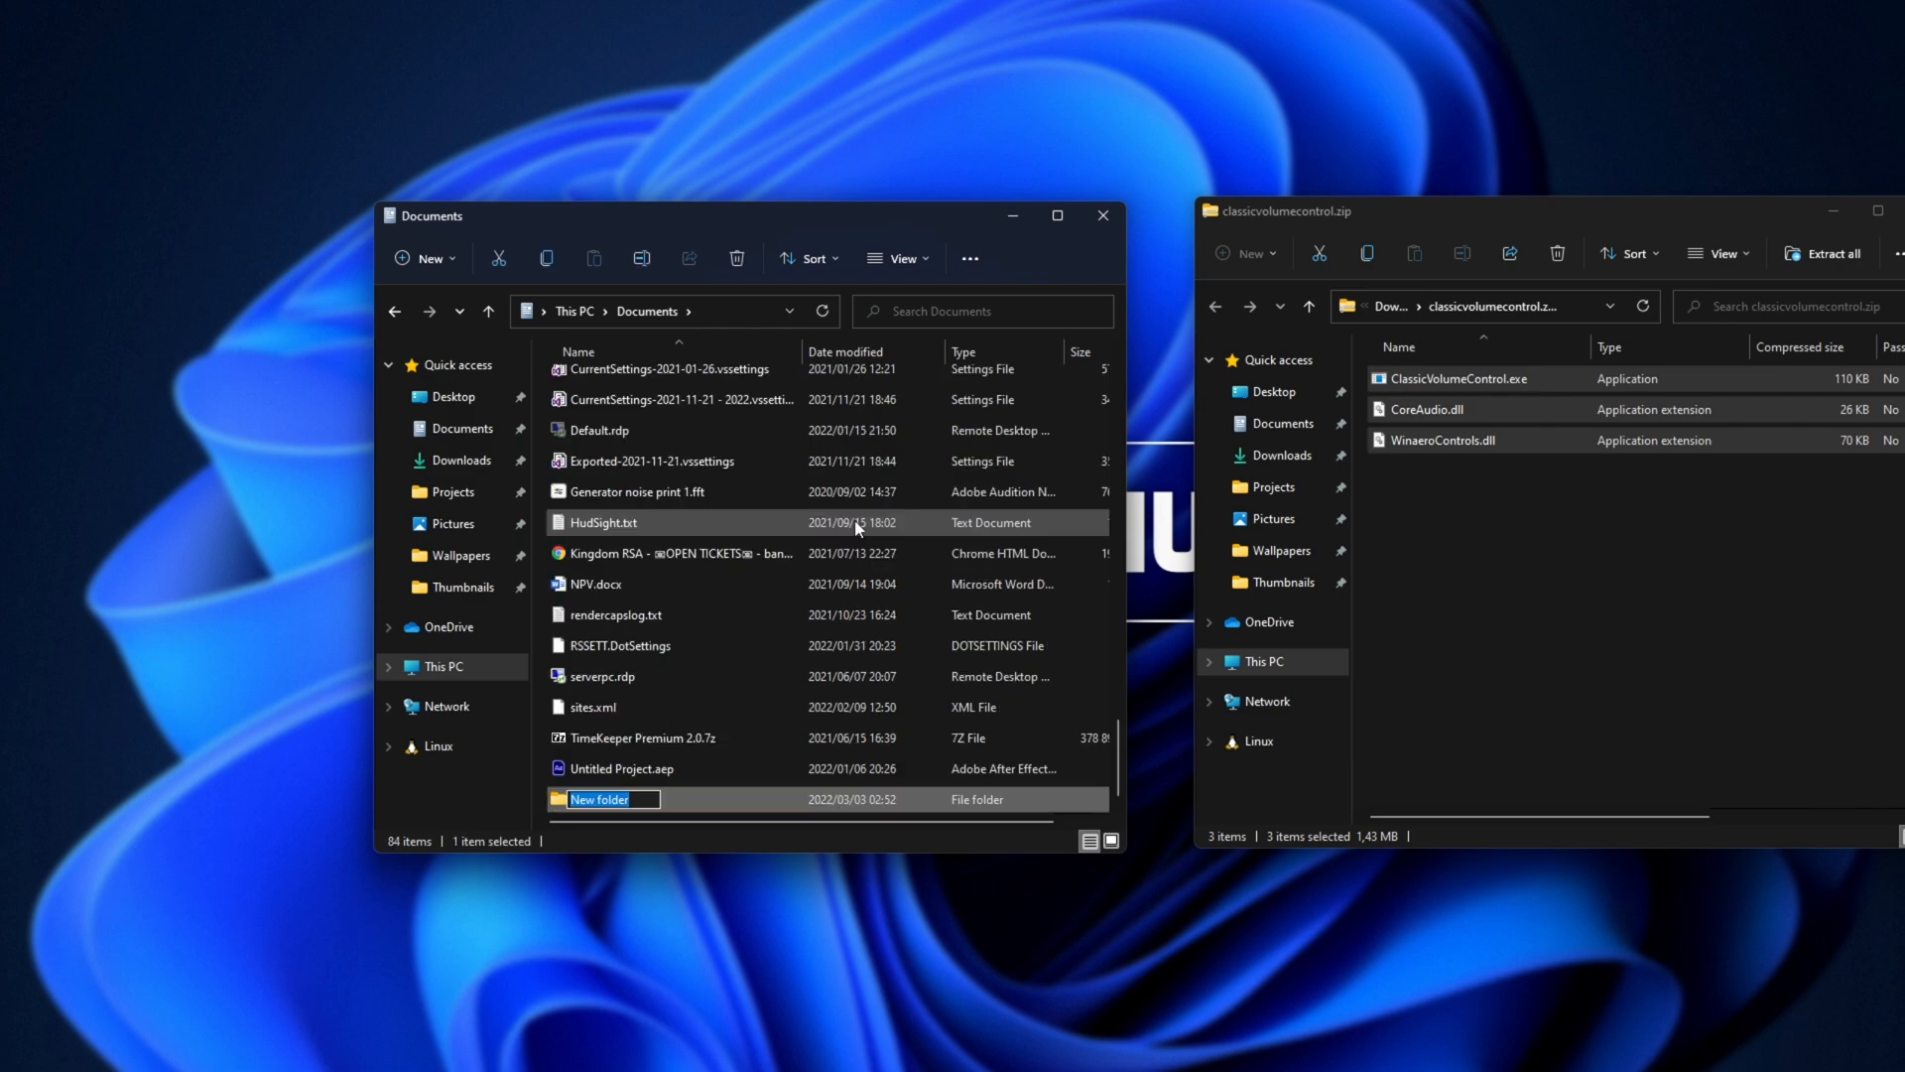
text(Classic Soun)
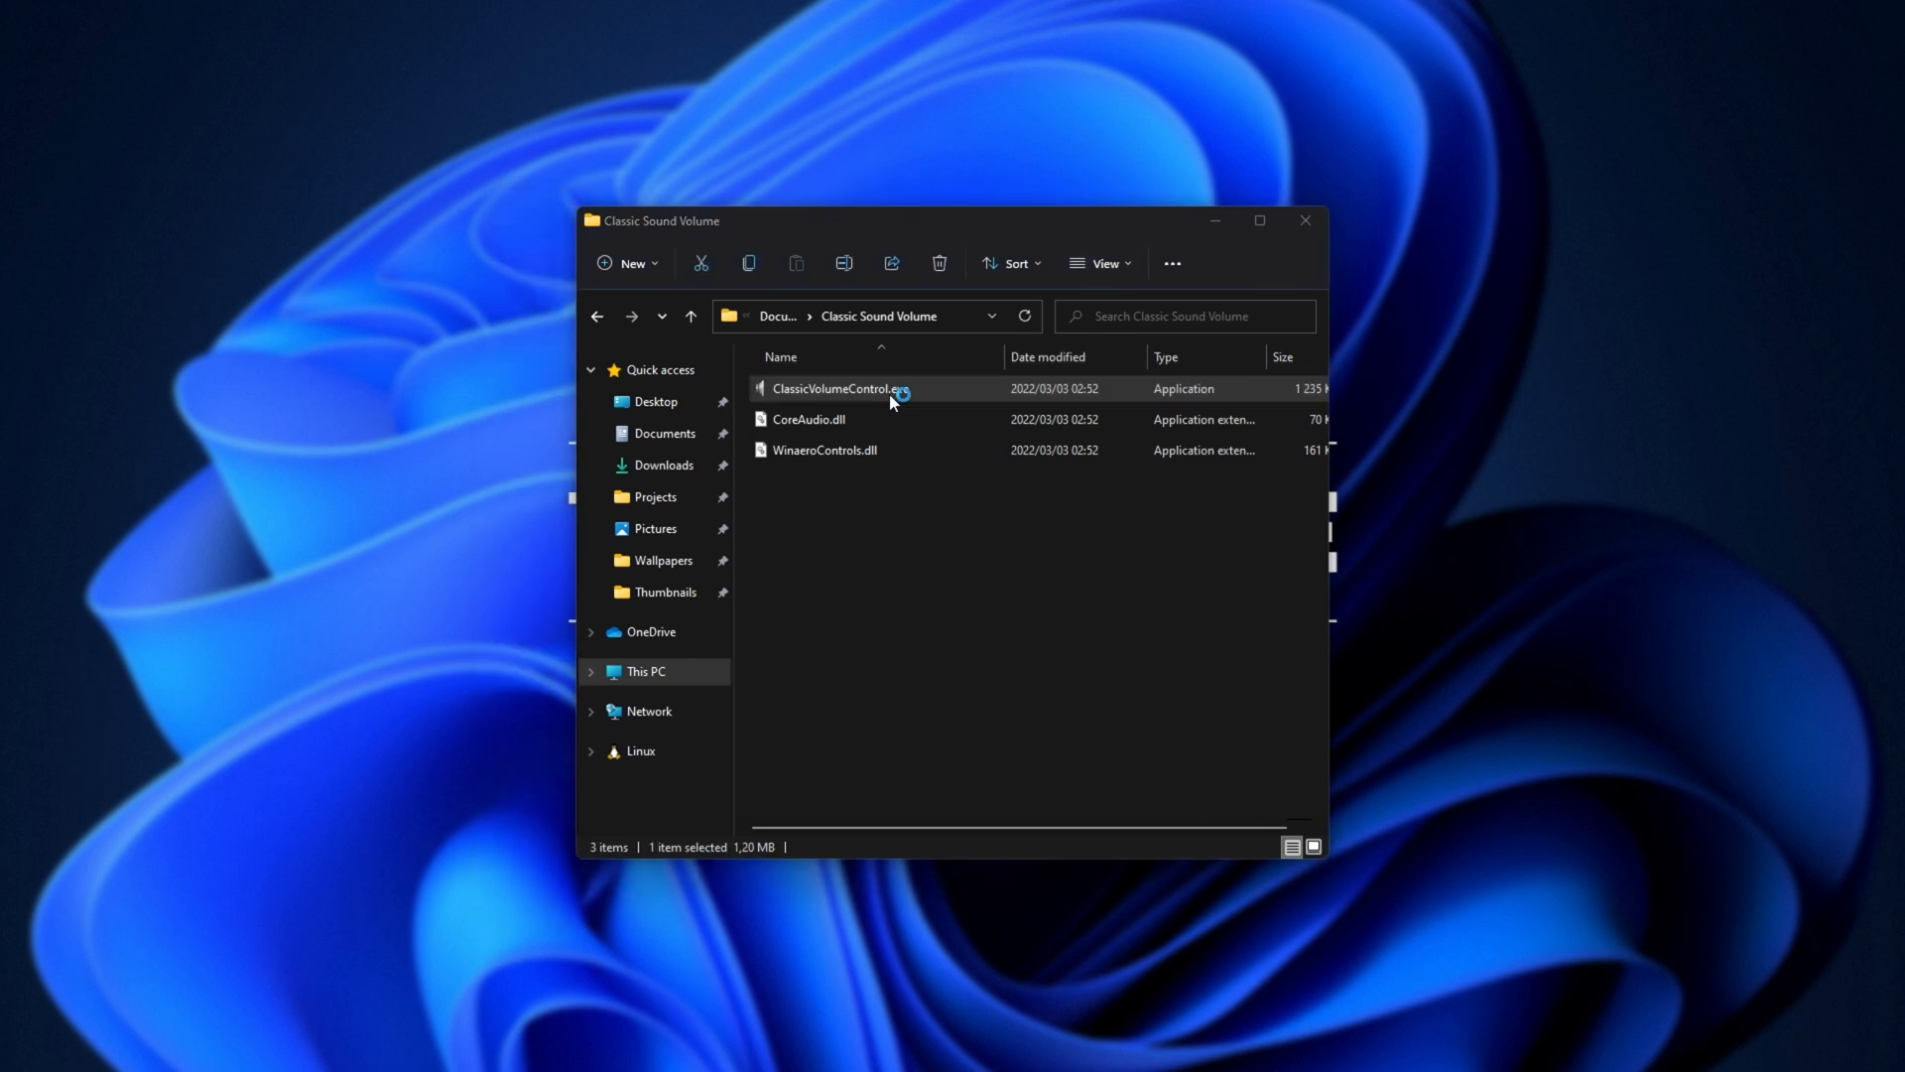
Run ClassicVolumeControl.exe despite the warning, accept its license, and open its classic mixer.
double_click(838, 388)
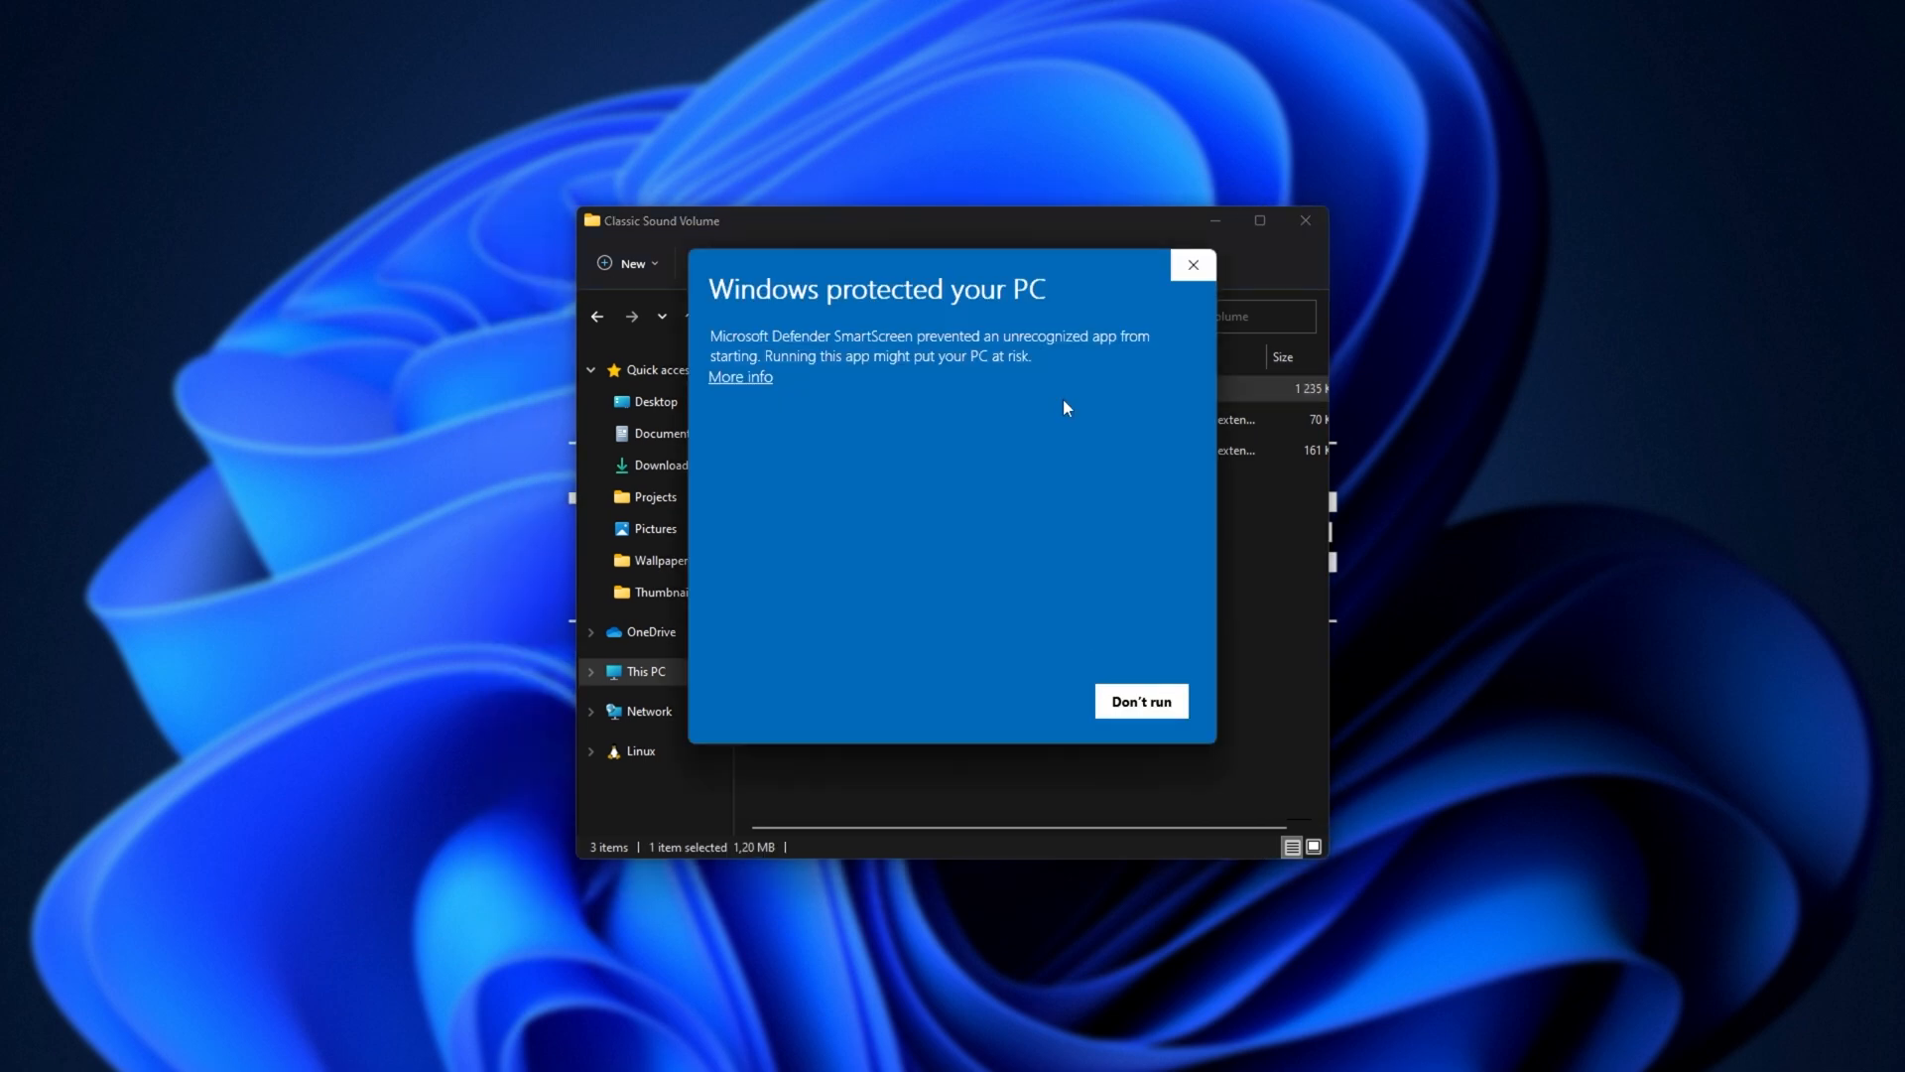
click(738, 375)
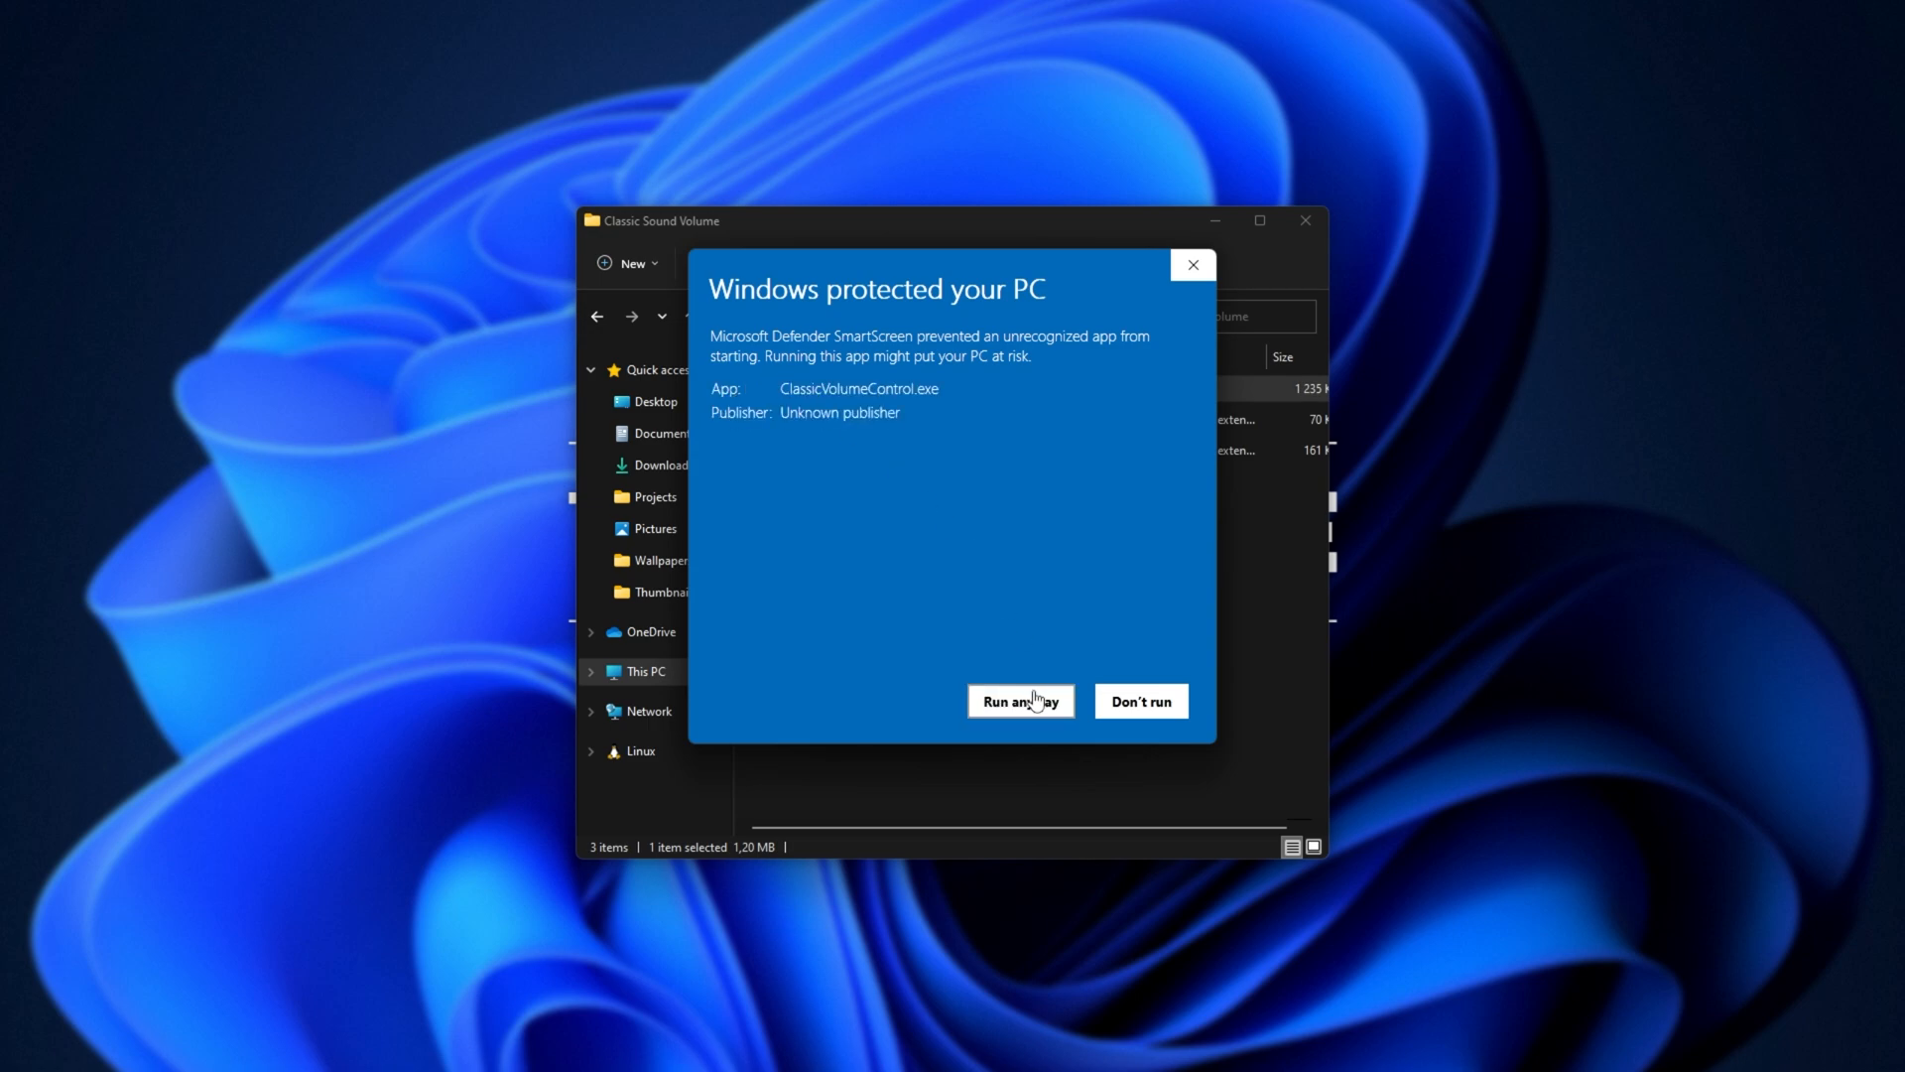
click(1019, 699)
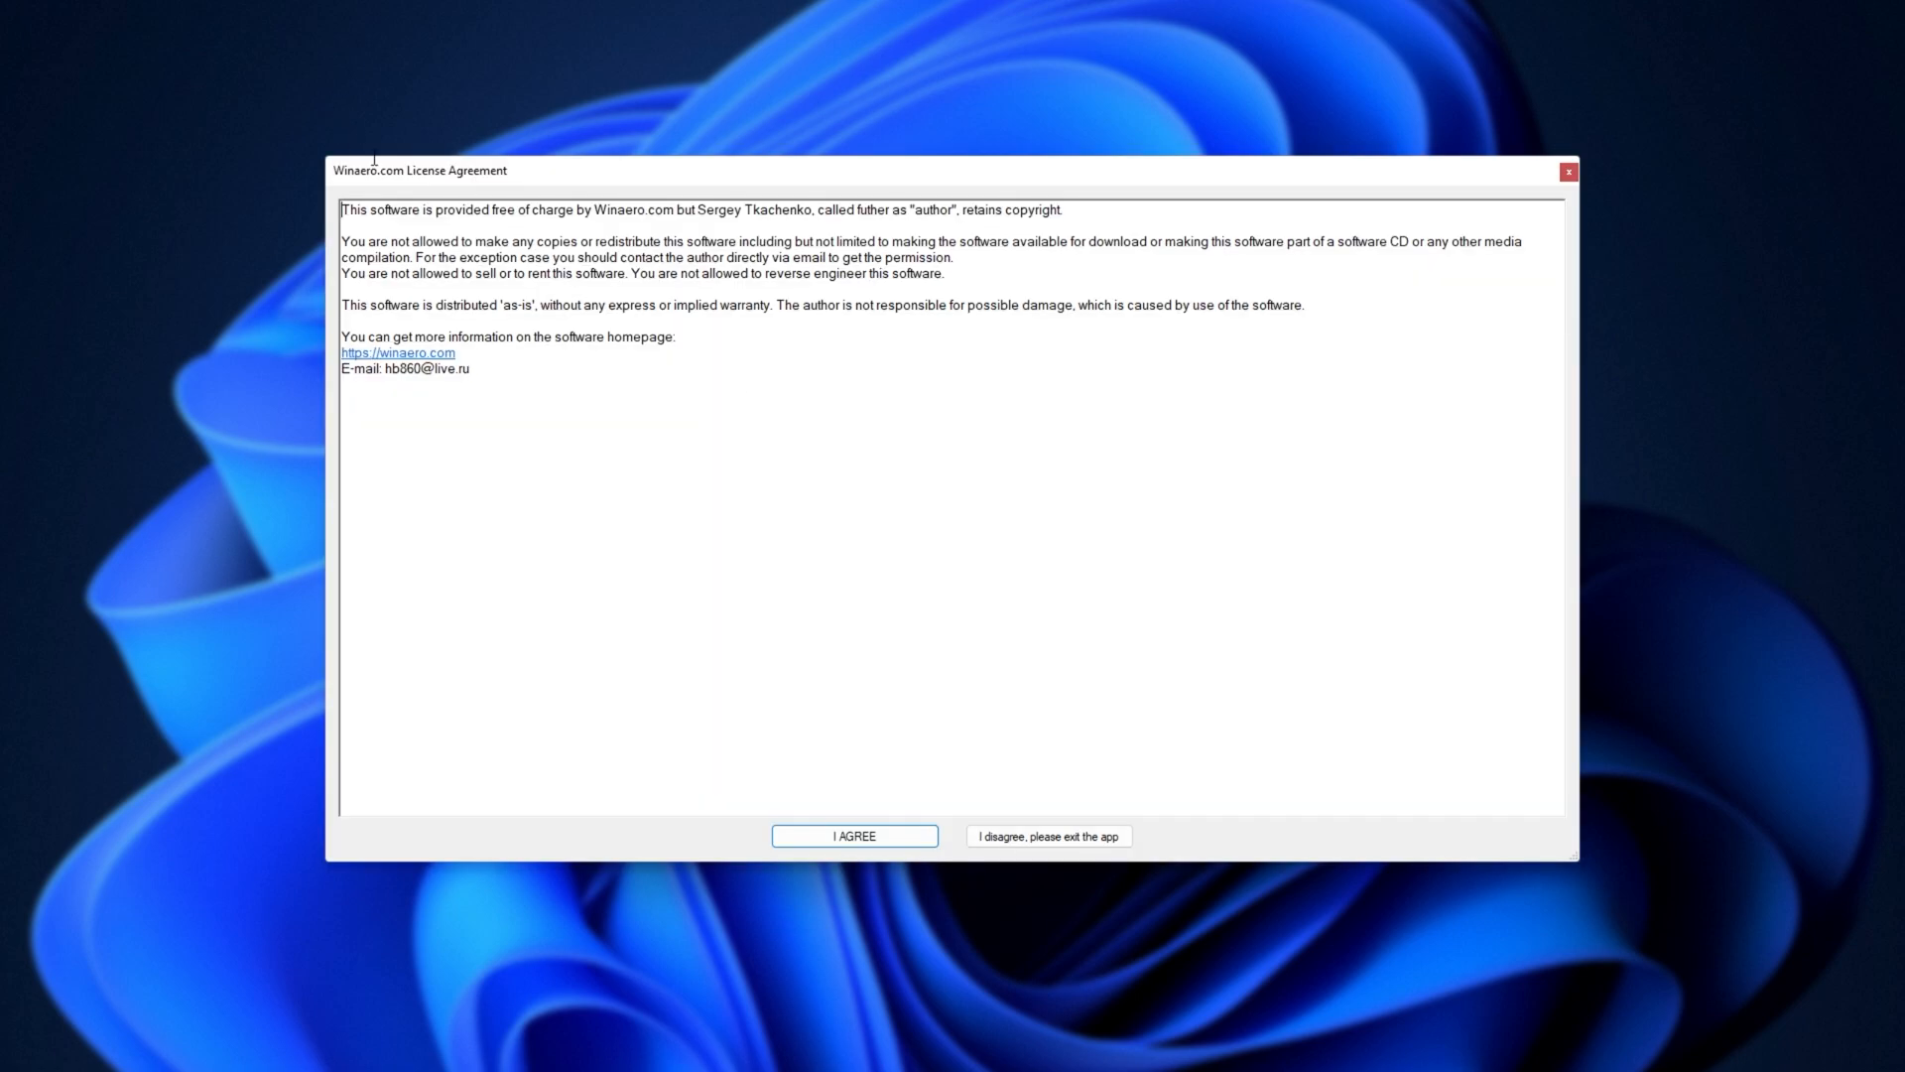
click(853, 835)
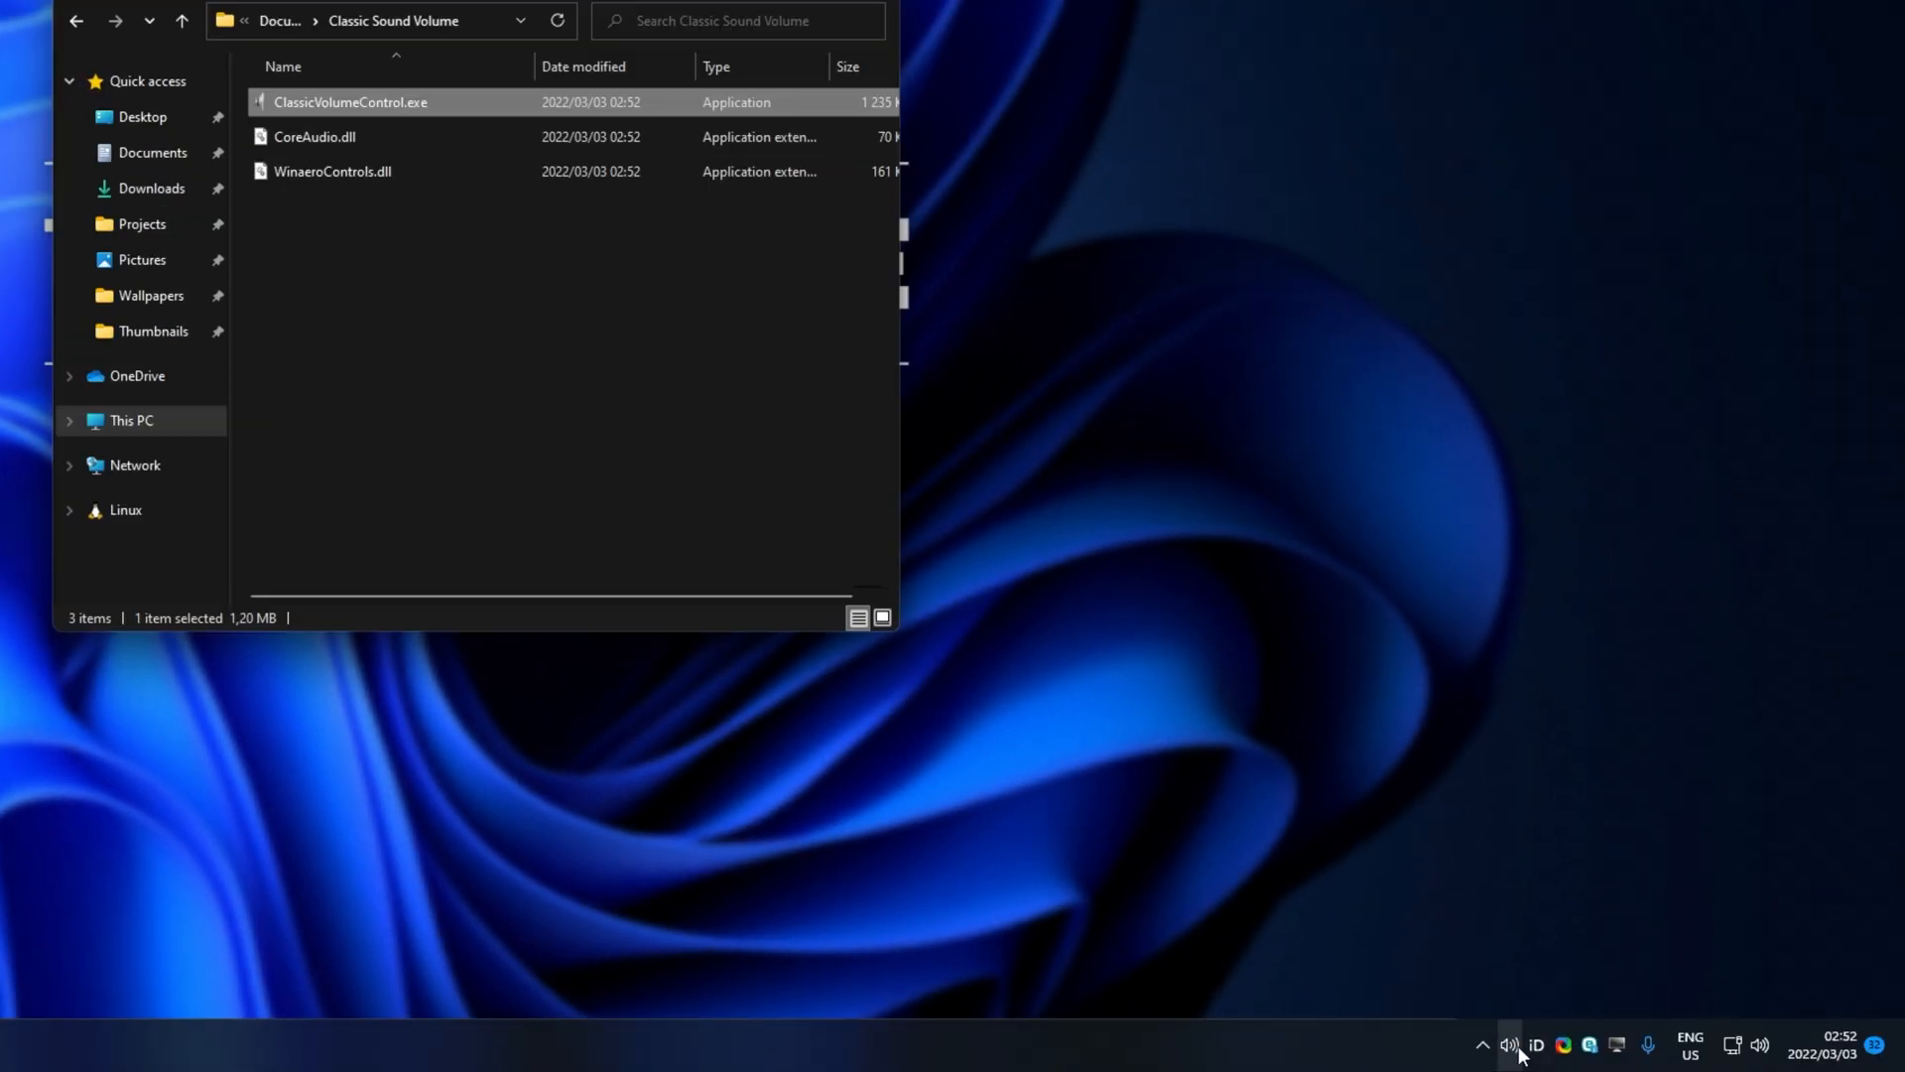
click(1510, 1045)
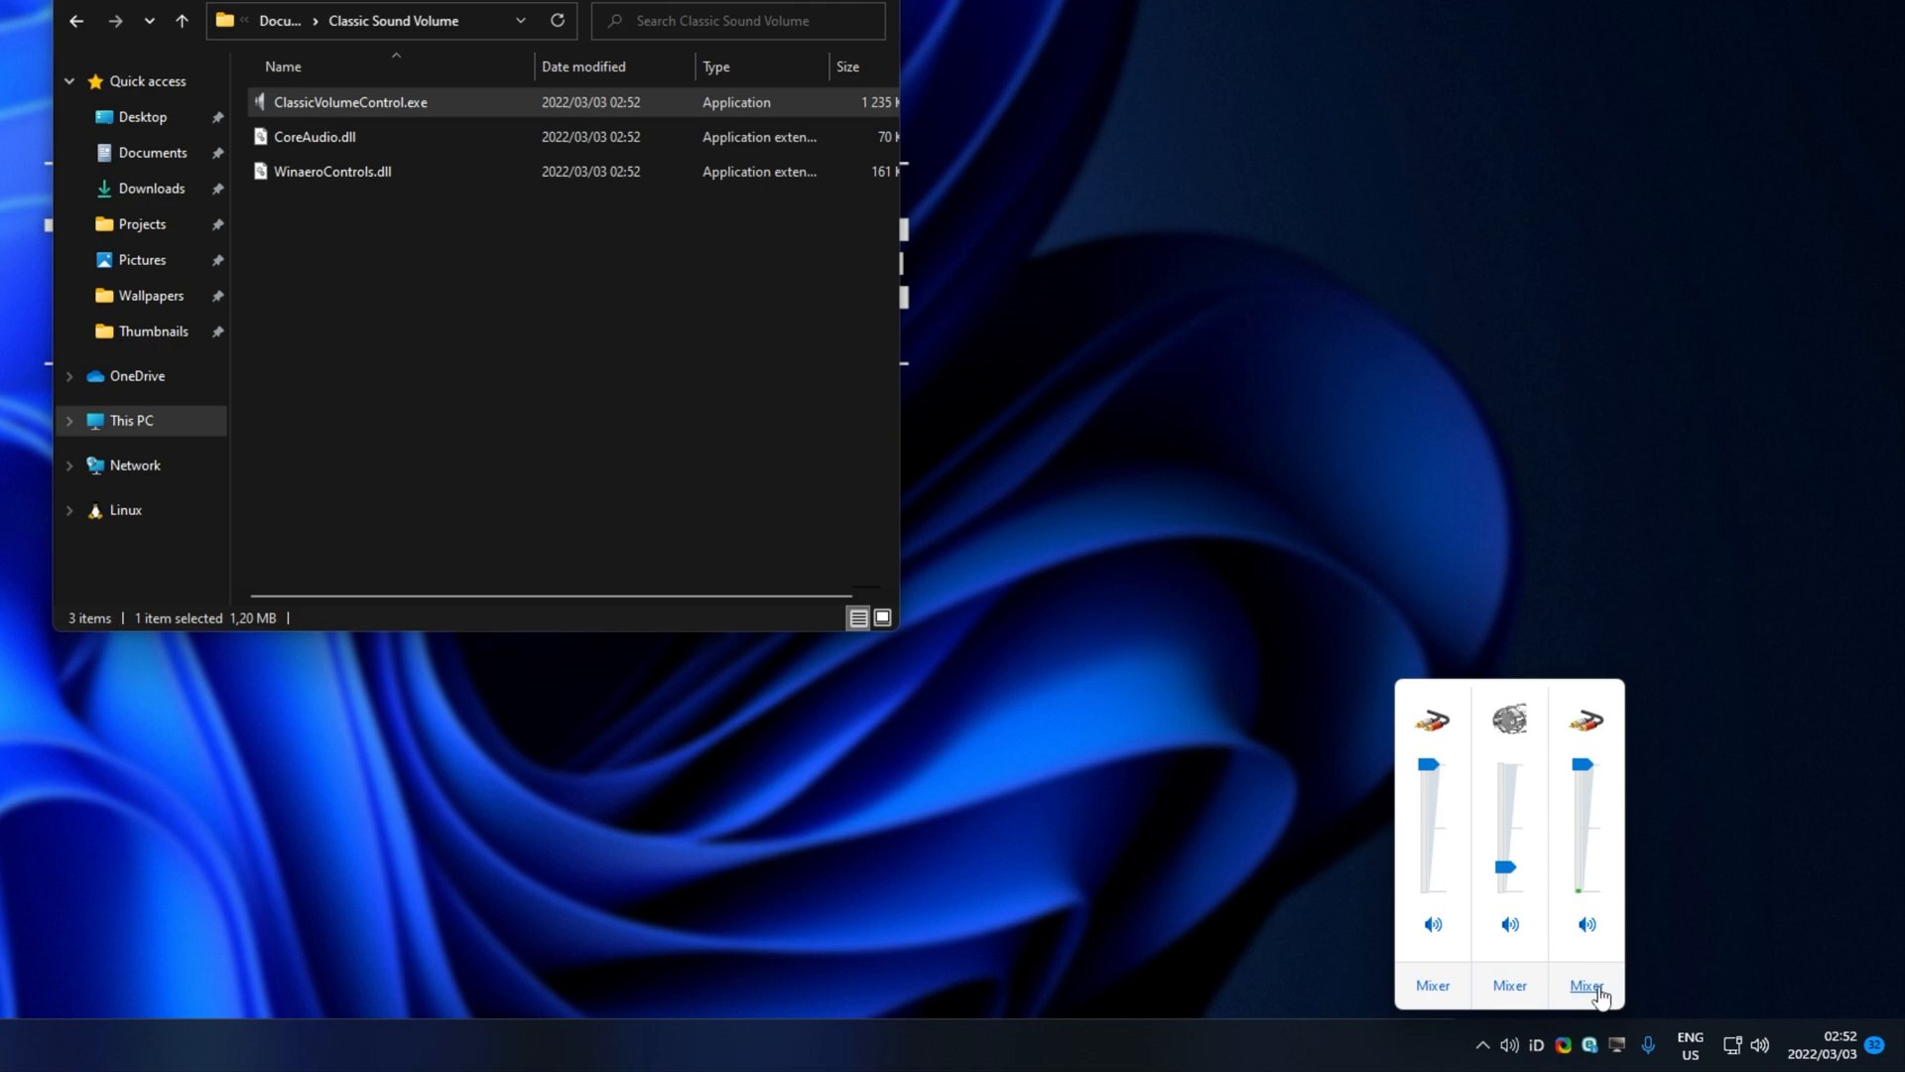
click(1586, 984)
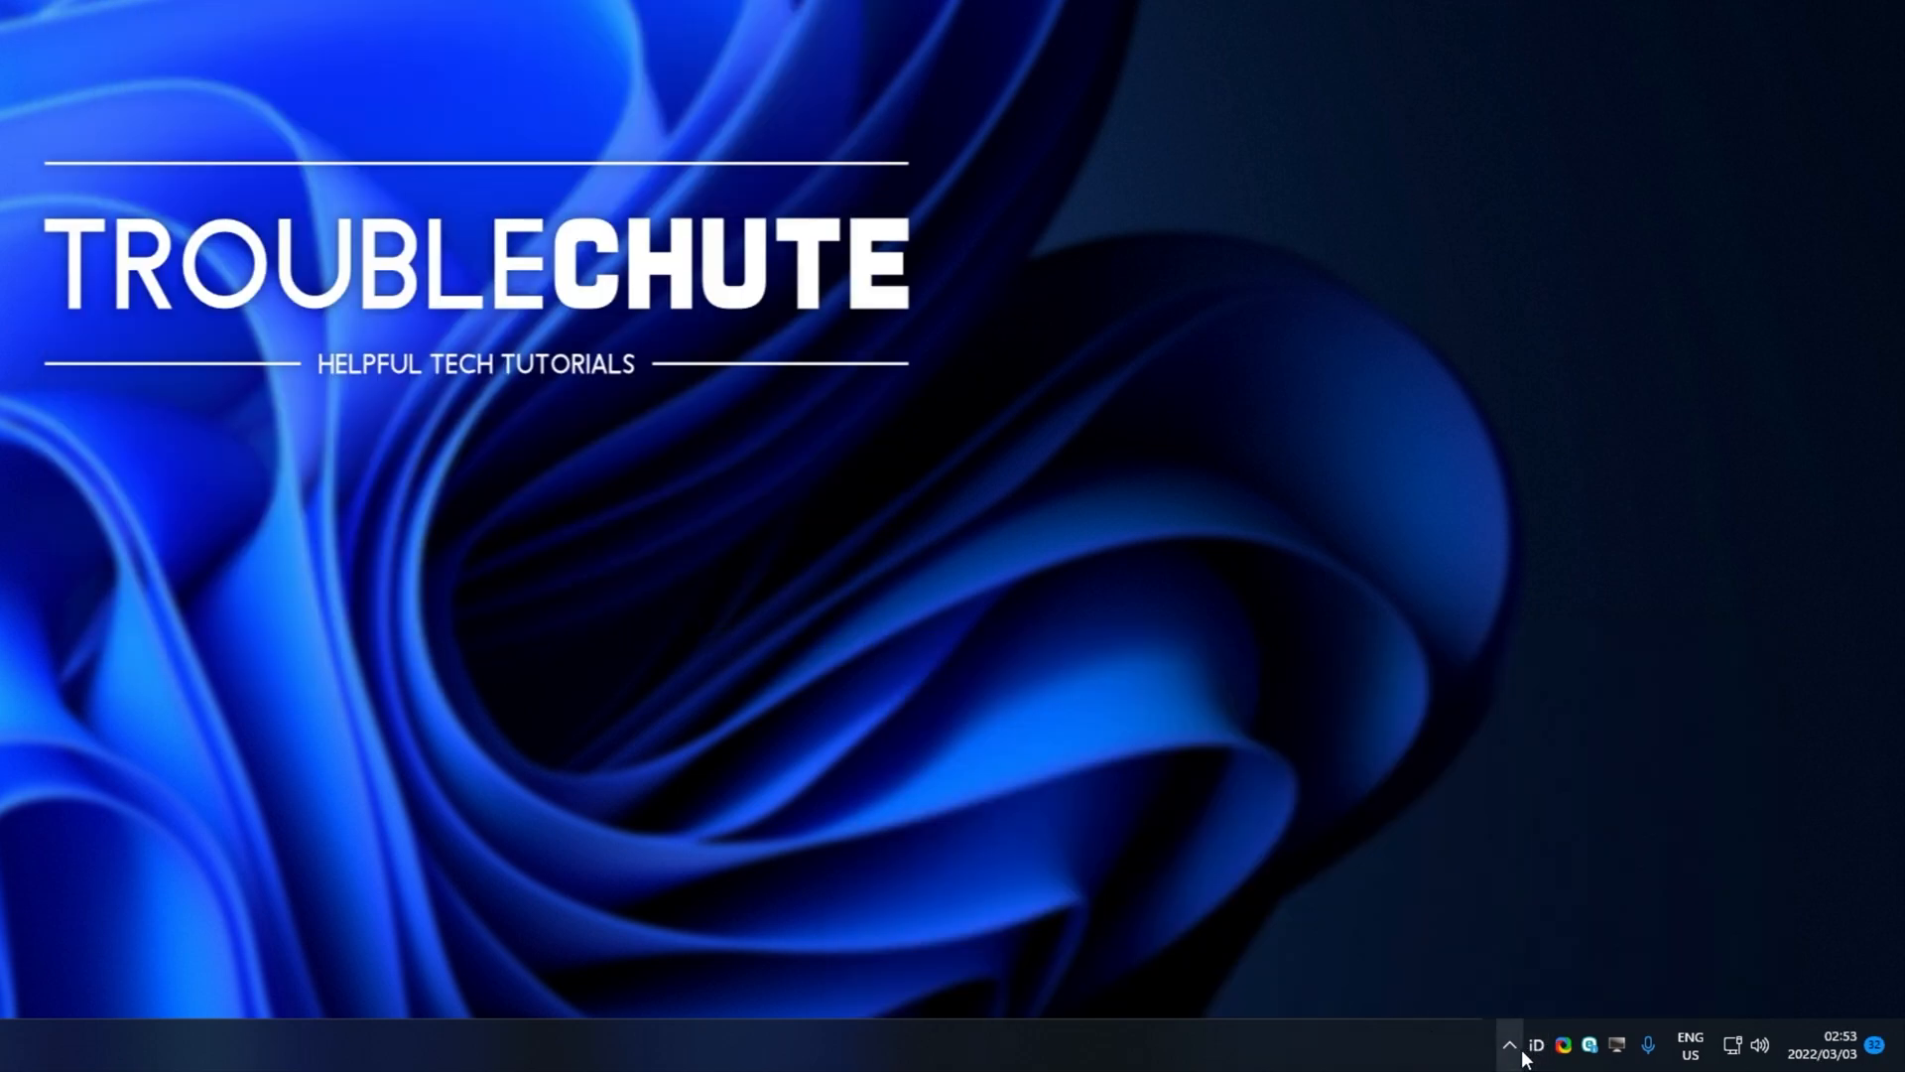
From the tray speaker icon, open the classic Volume Mixer with per-app sliders, then close it.
click(1509, 1044)
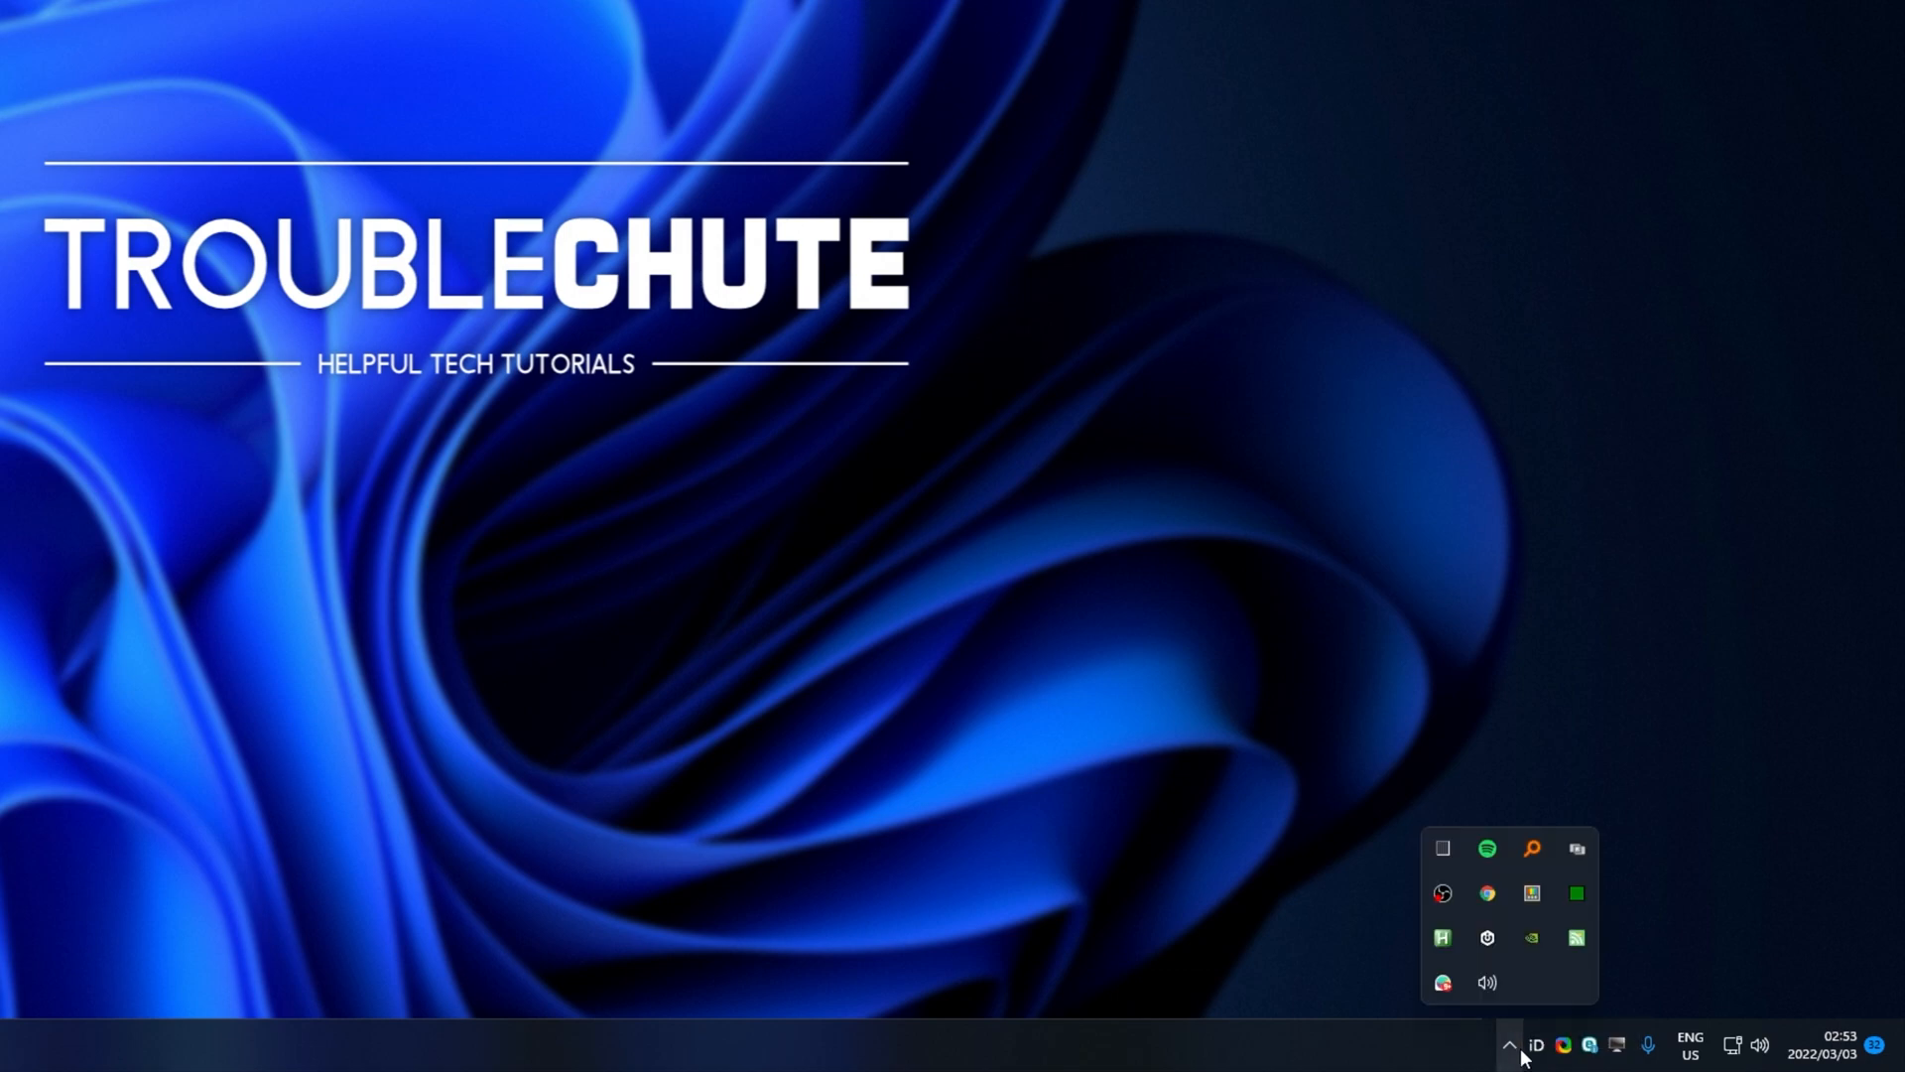
mouse_move(1509, 1045)
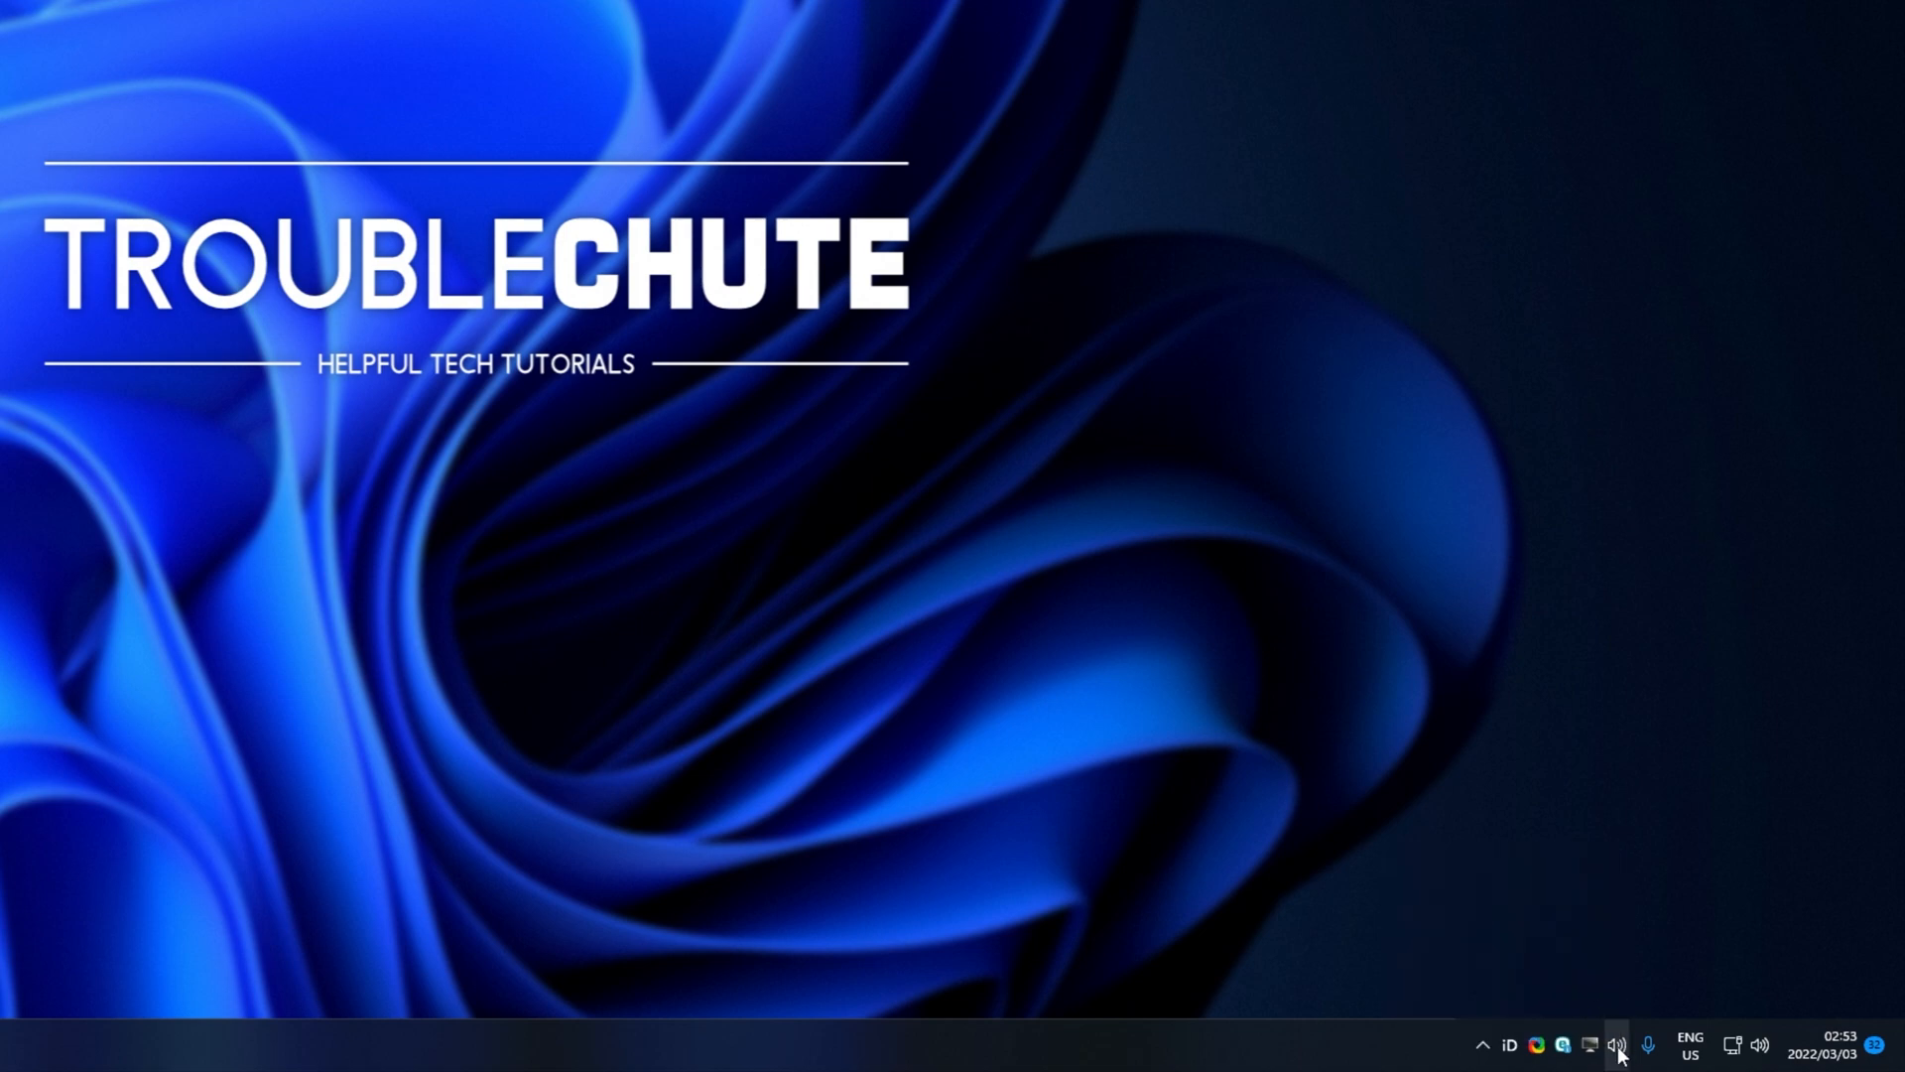
click(1618, 1045)
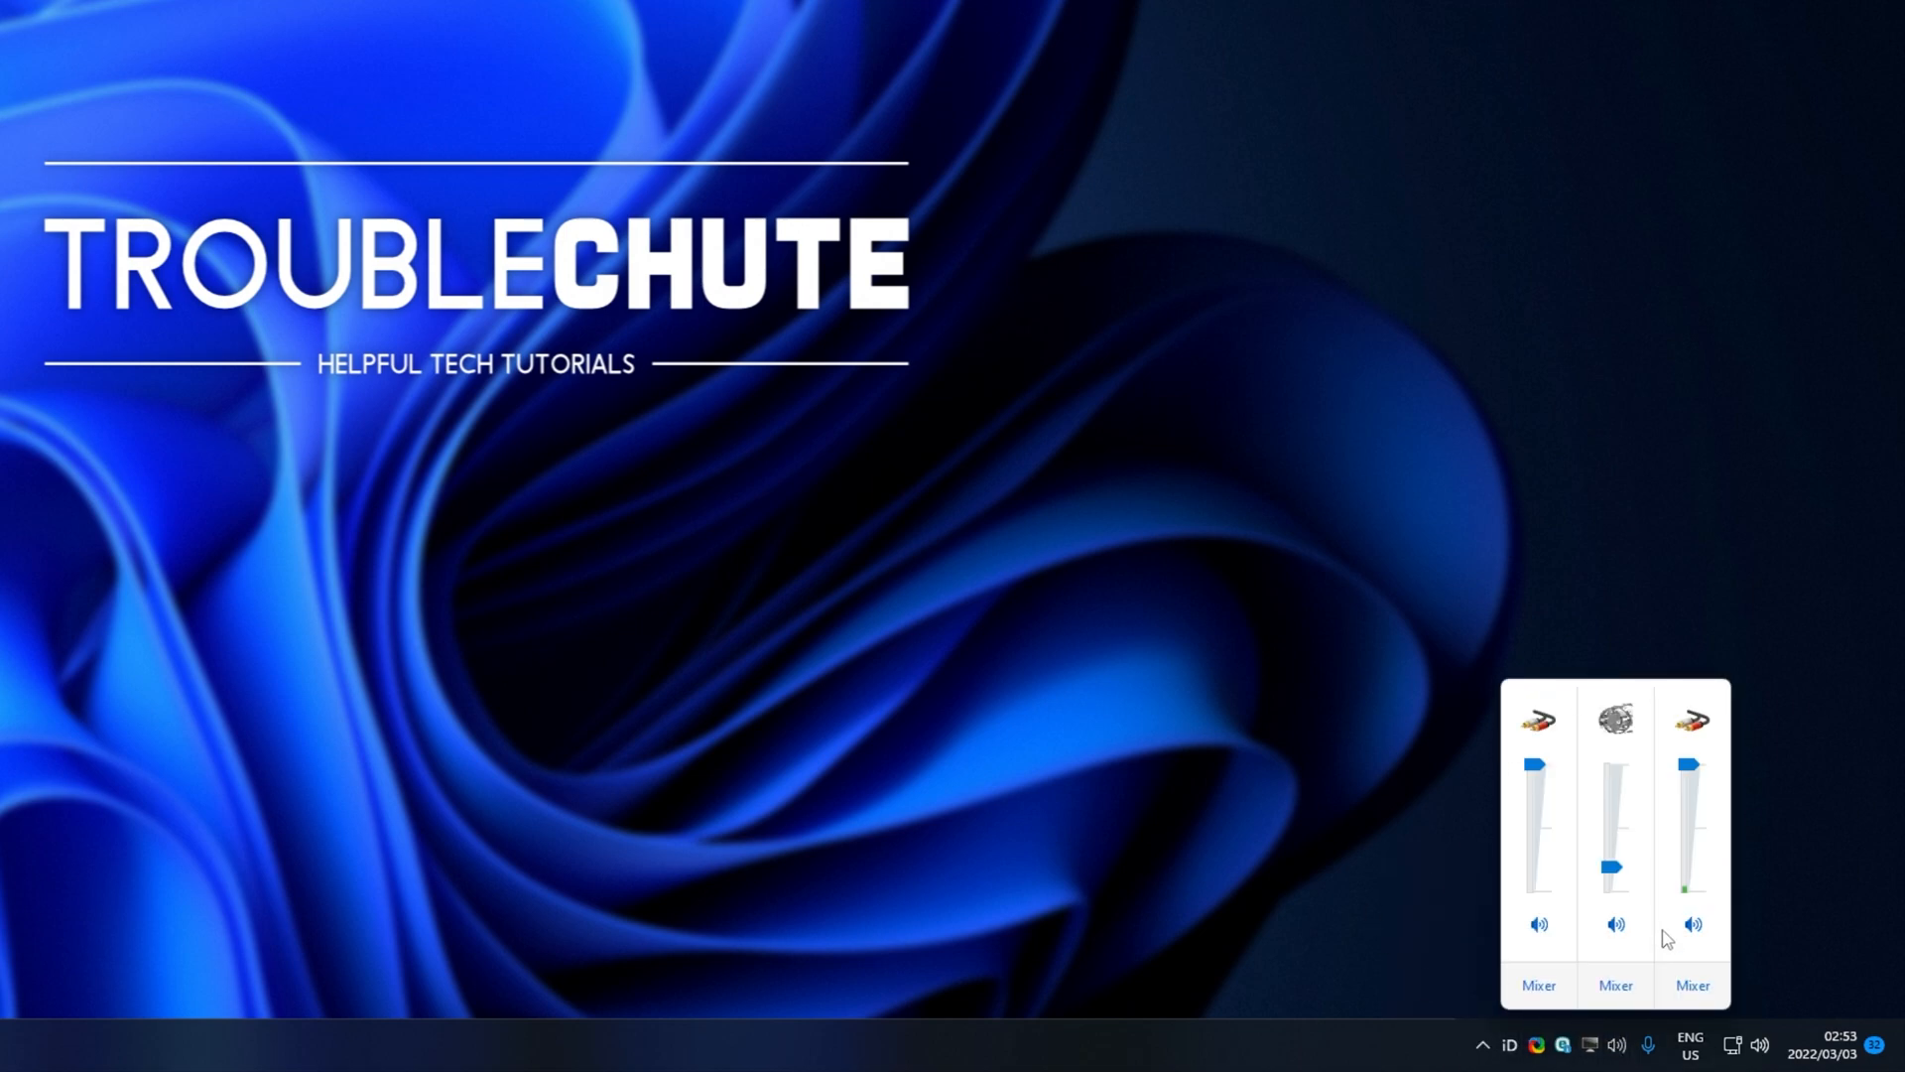
click(1615, 984)
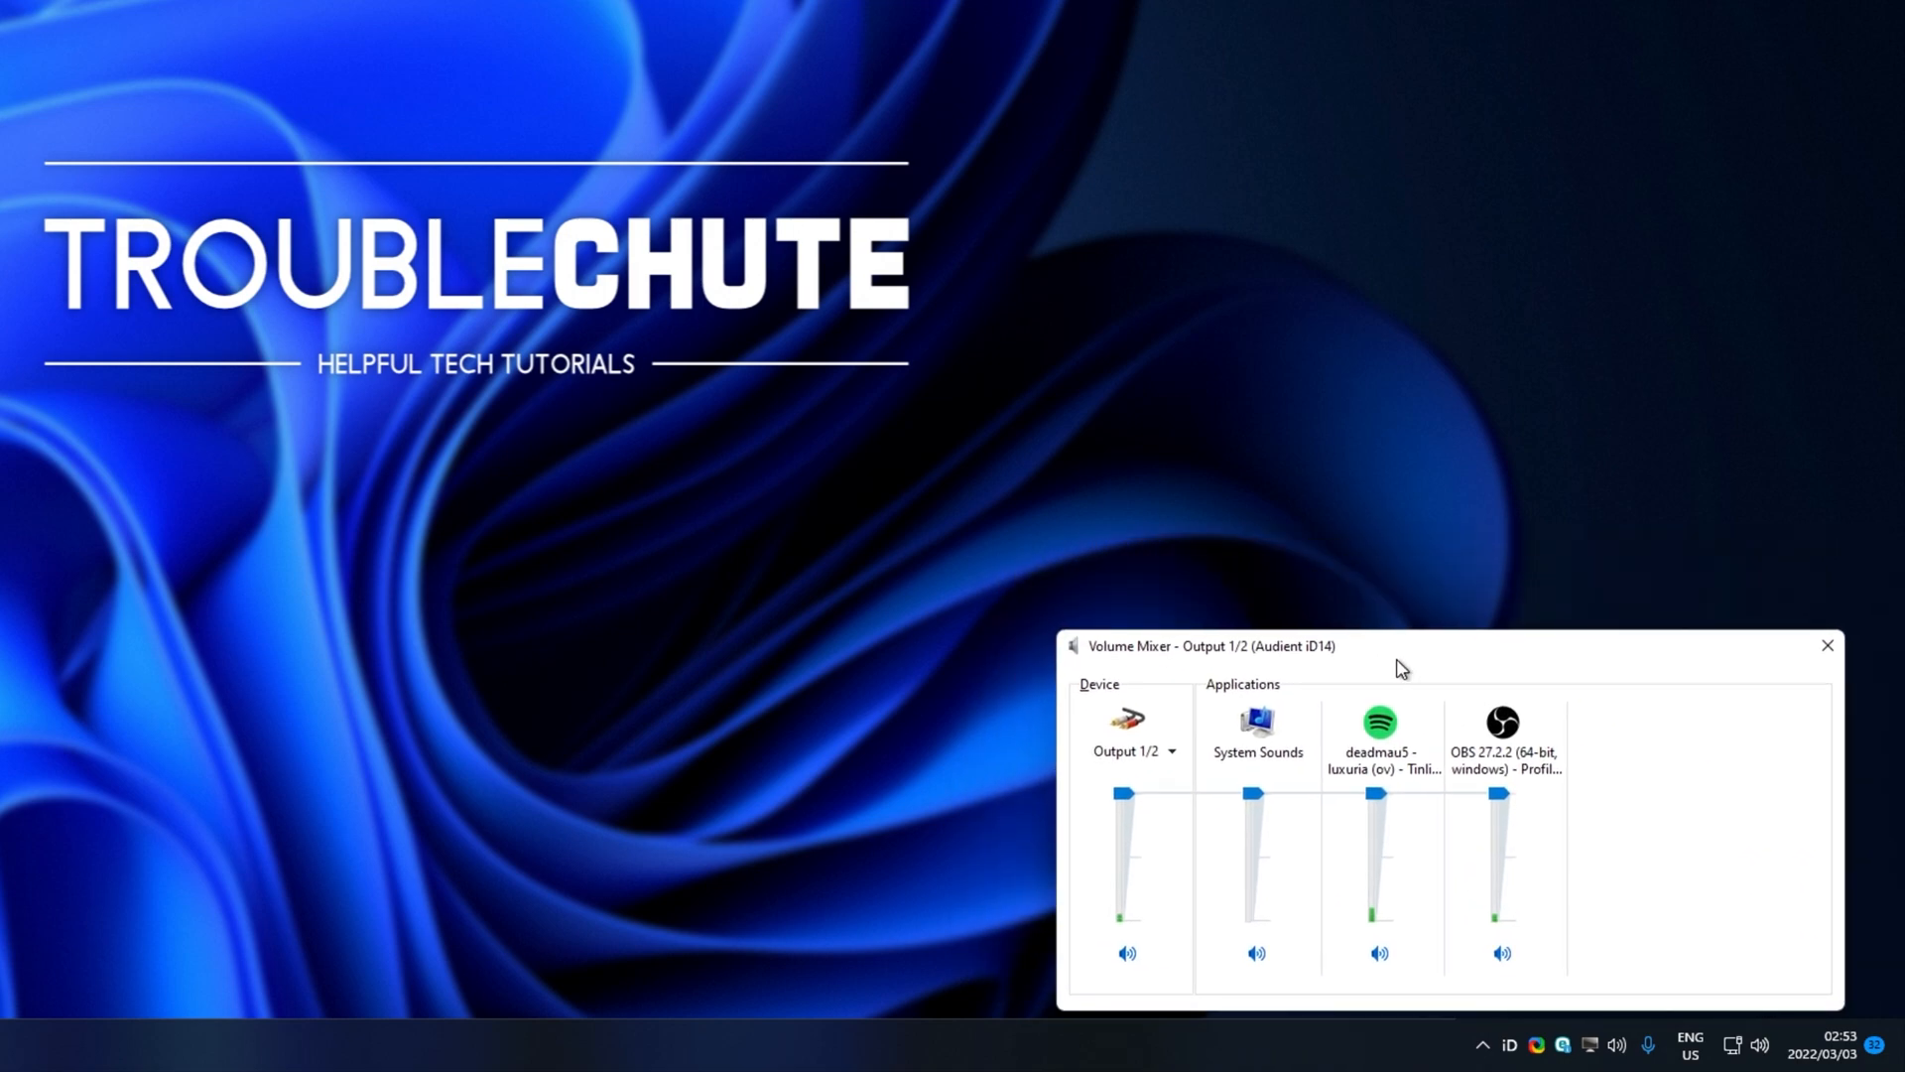
click(1825, 645)
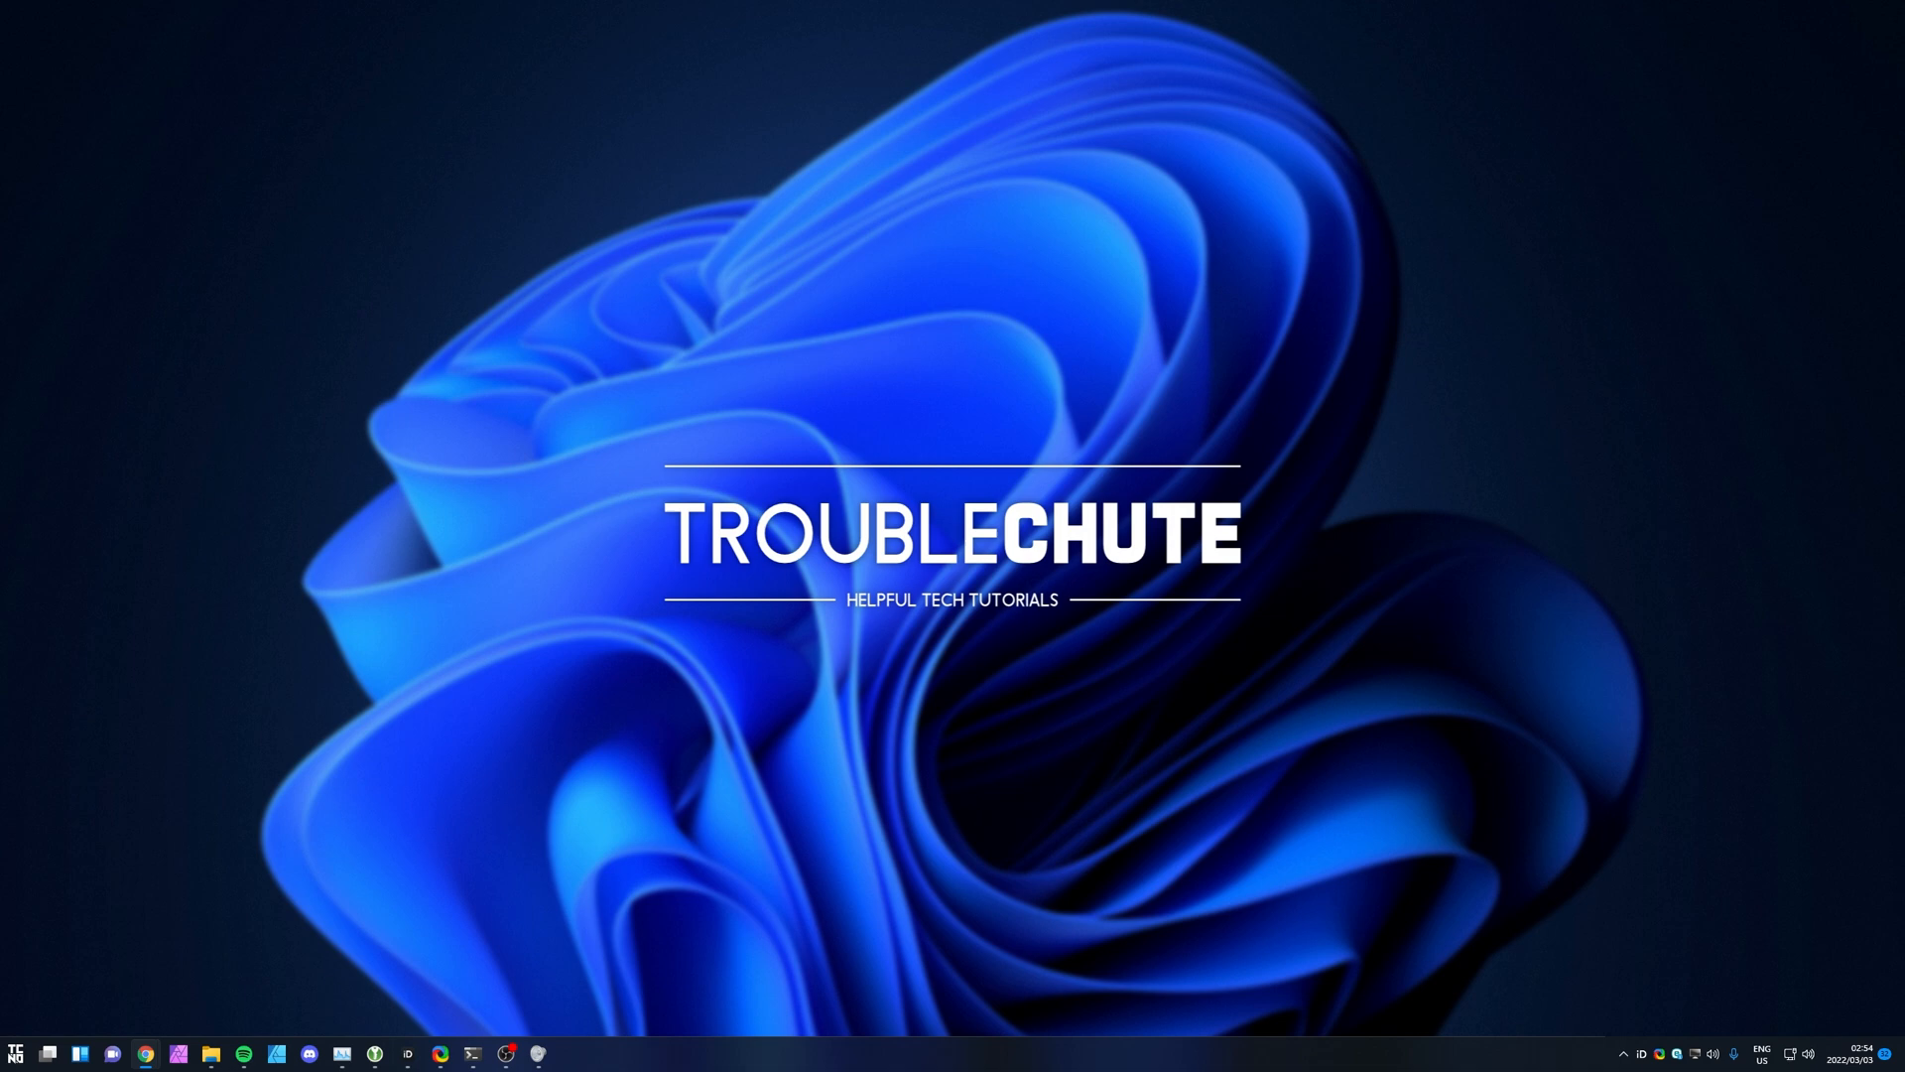
mouse_move(1469, 1034)
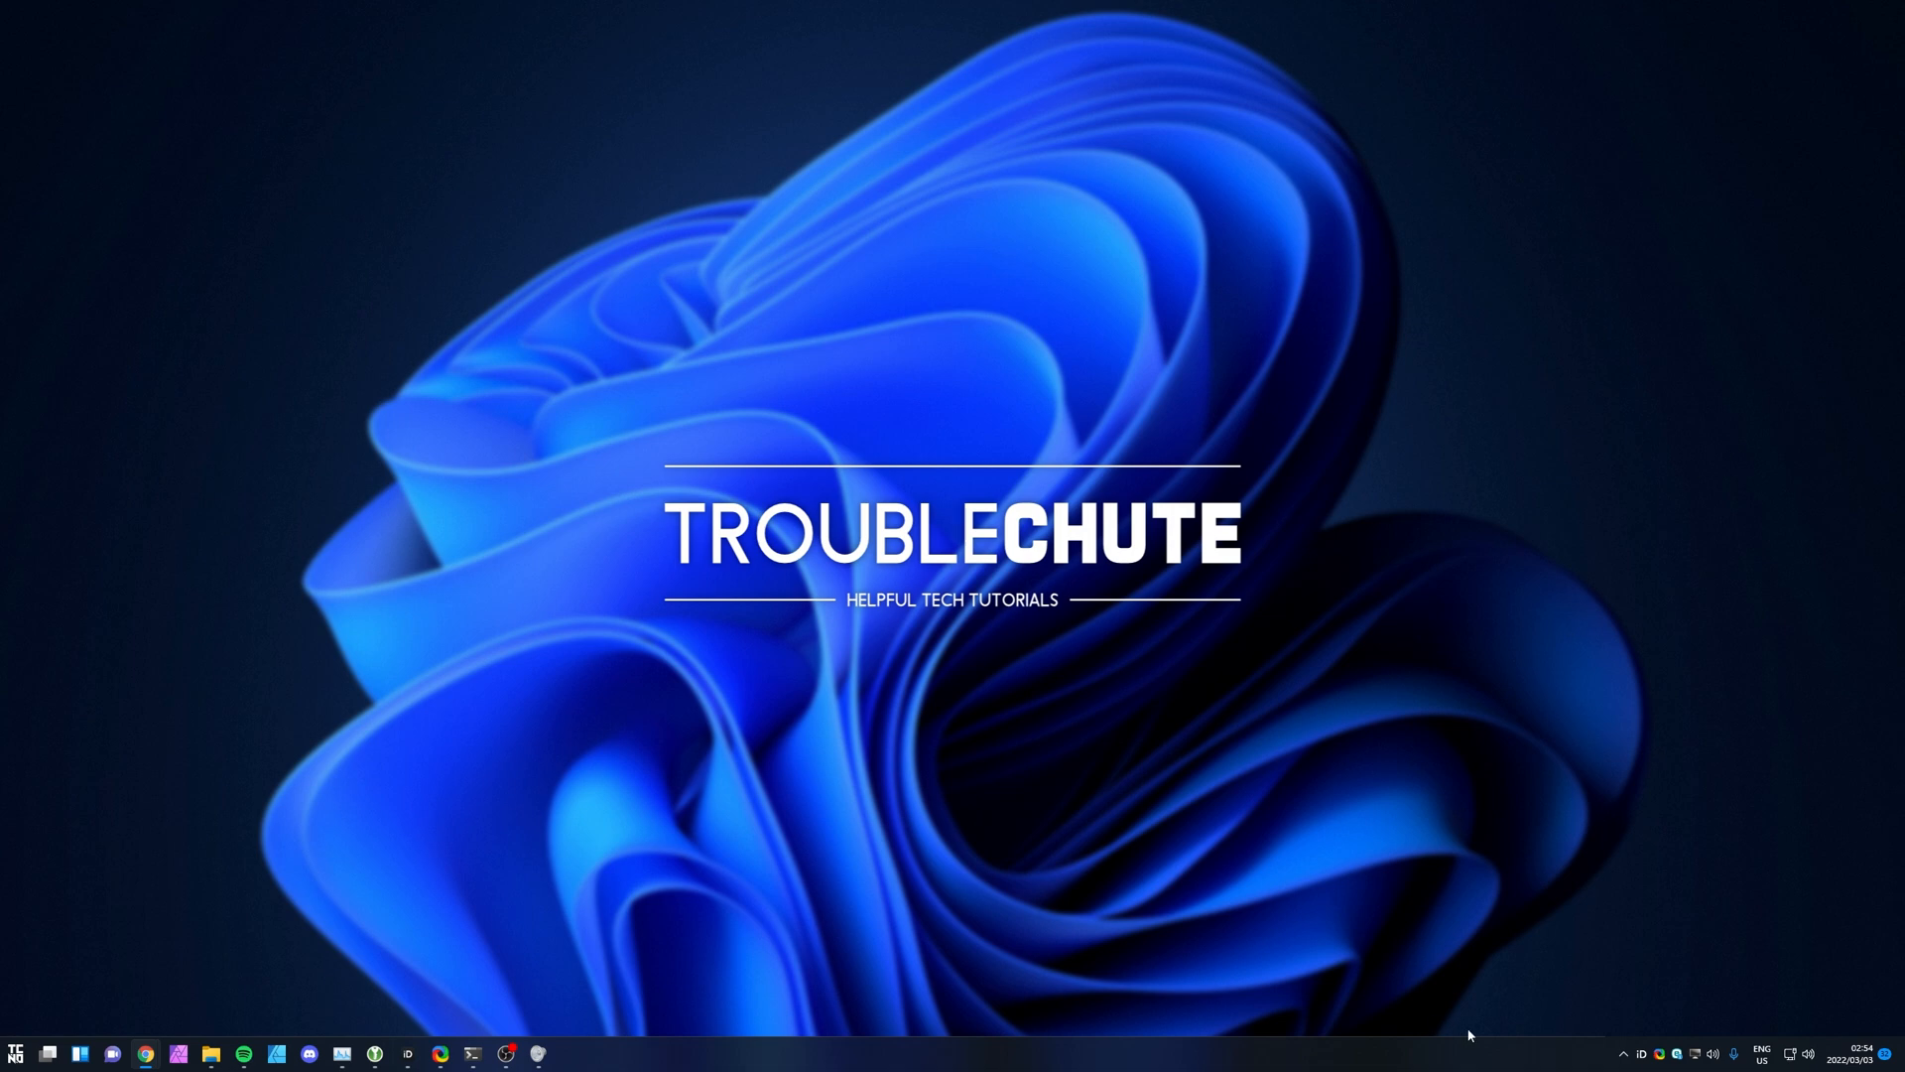
mouse_move(1809, 1053)
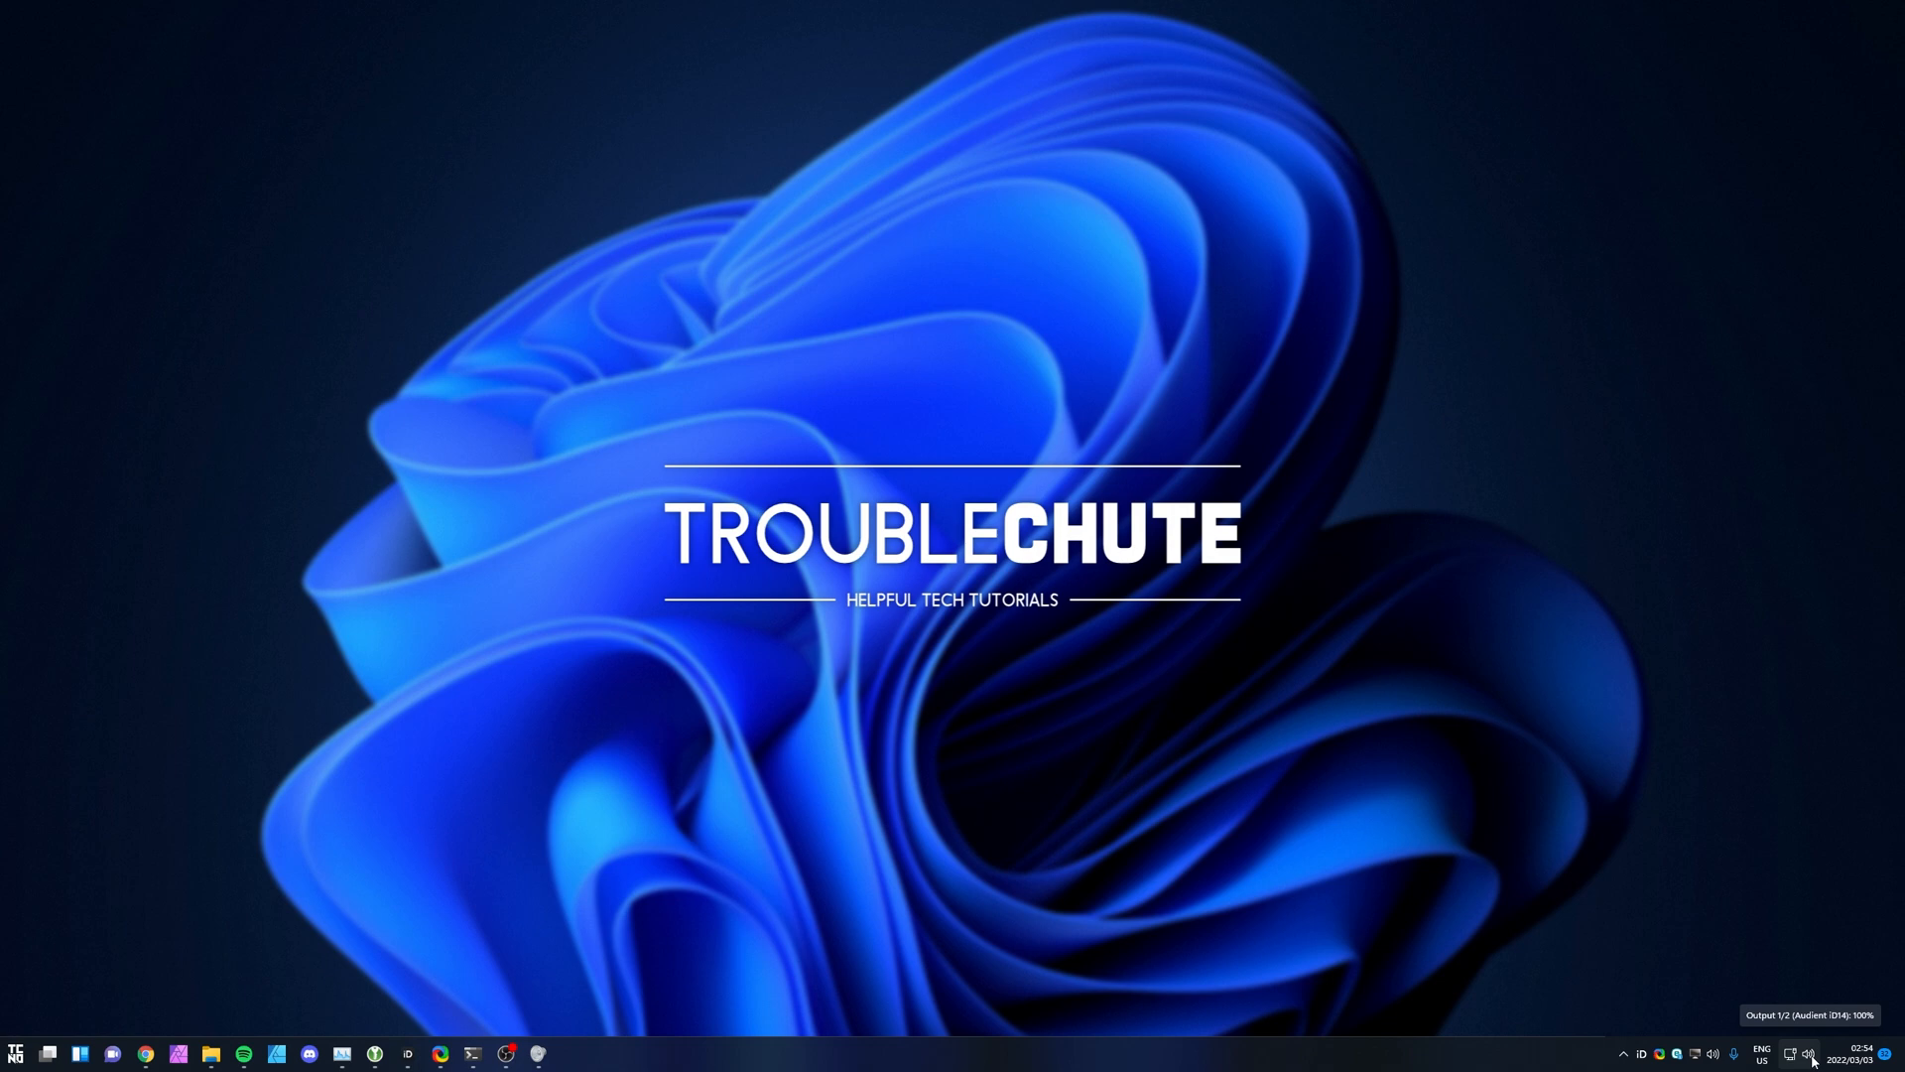
mouse_move(1014, 895)
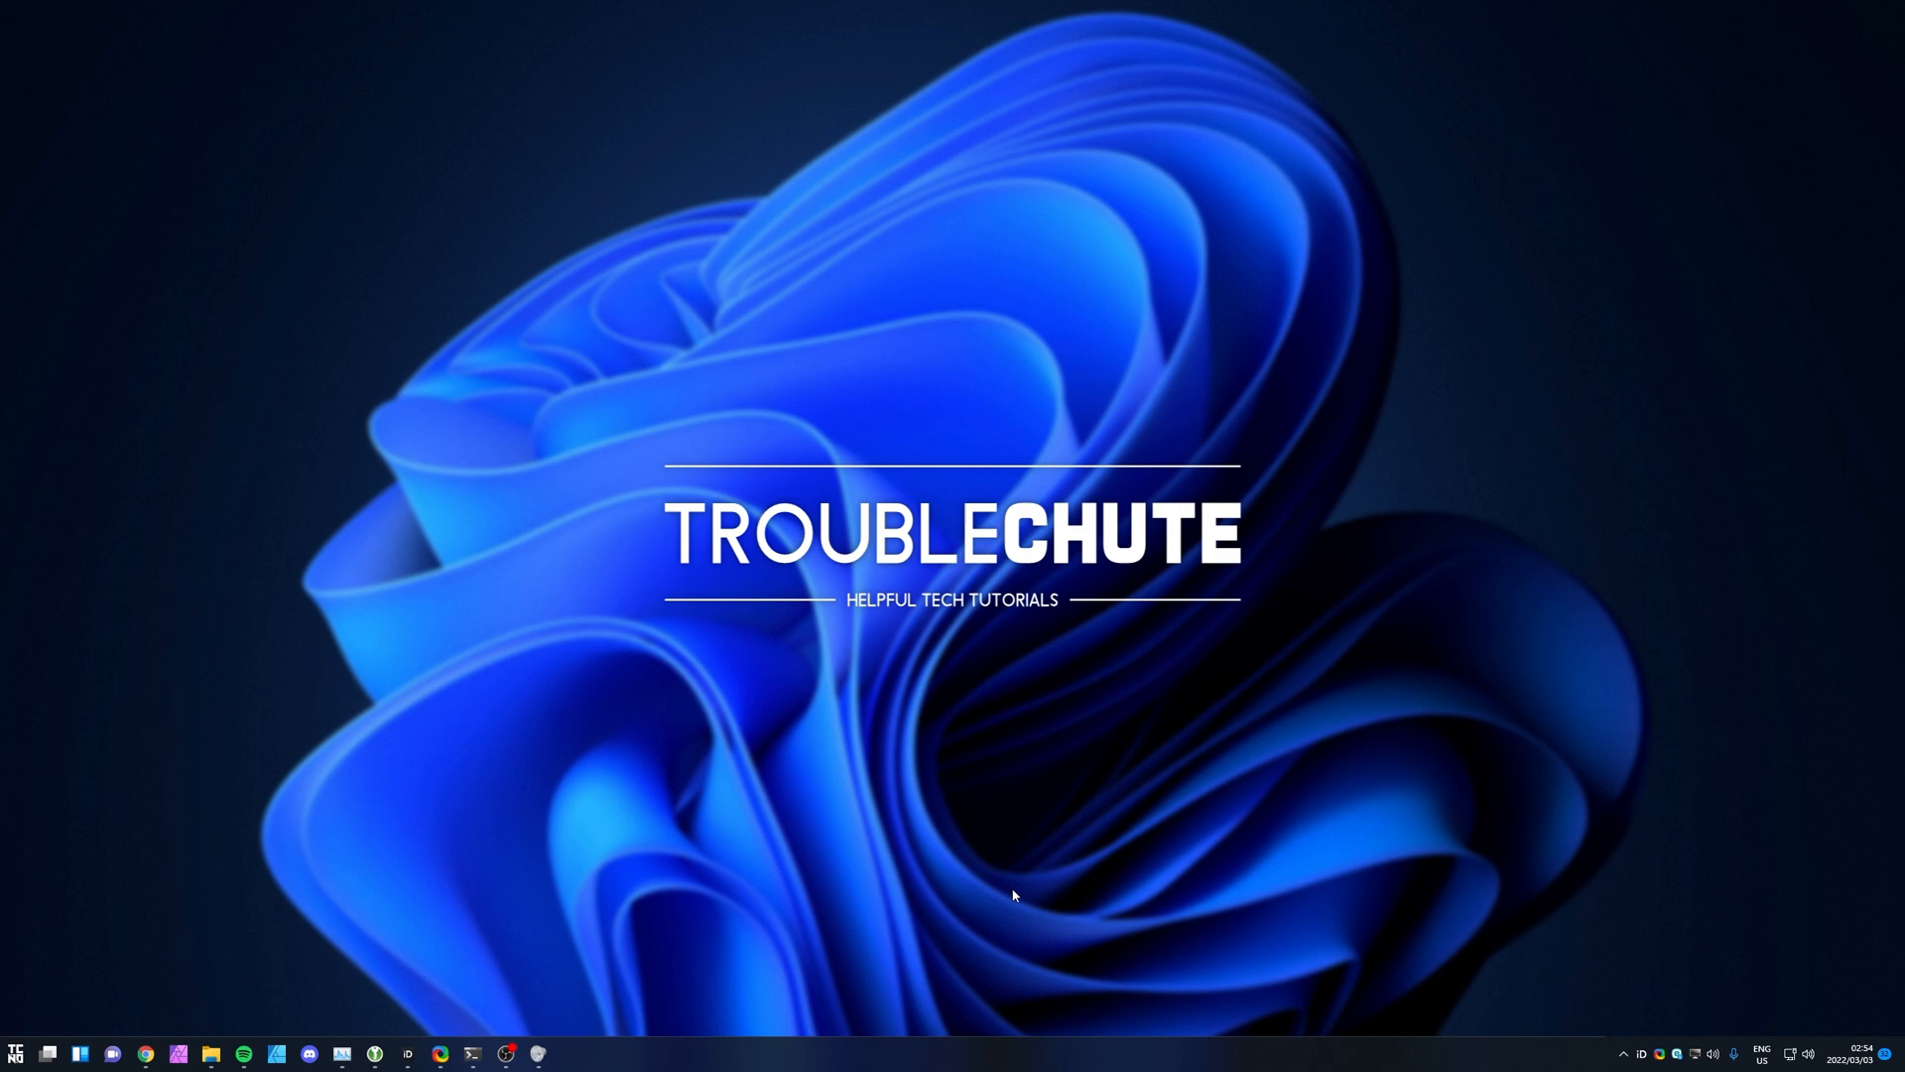